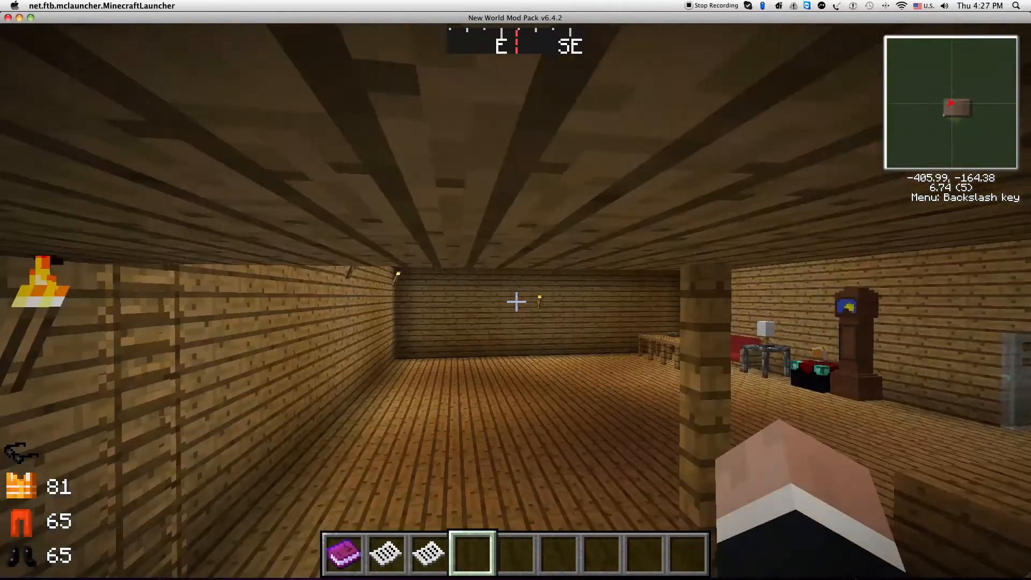
pyautogui.moveTo(516, 290)
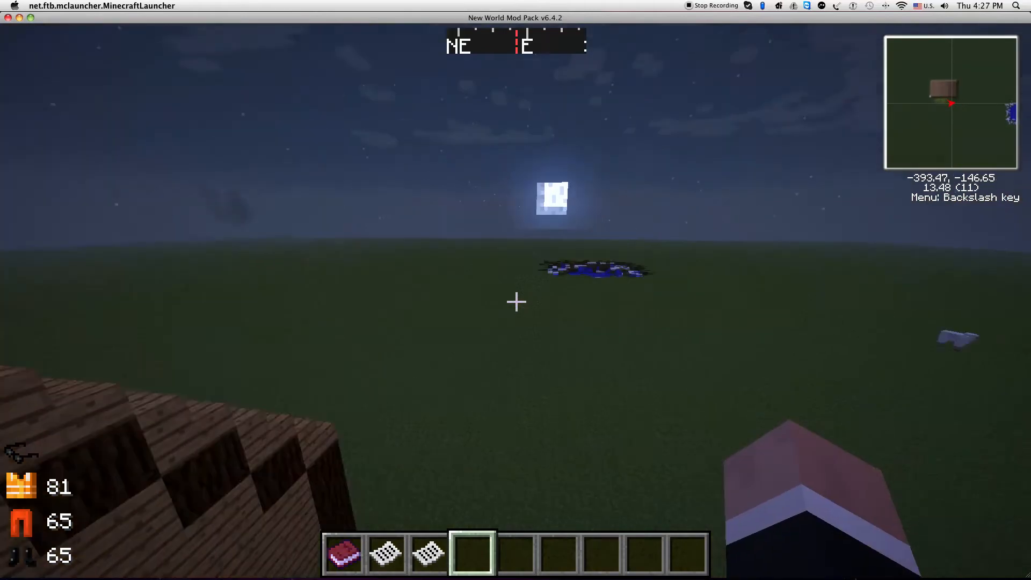
pyautogui.moveTo(516, 302)
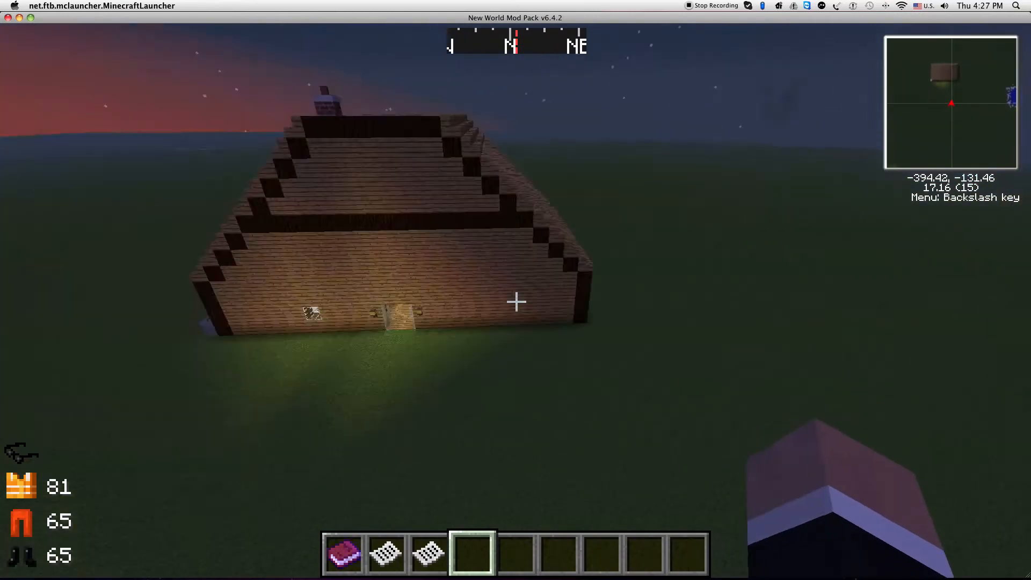
pyautogui.moveTo(516, 302)
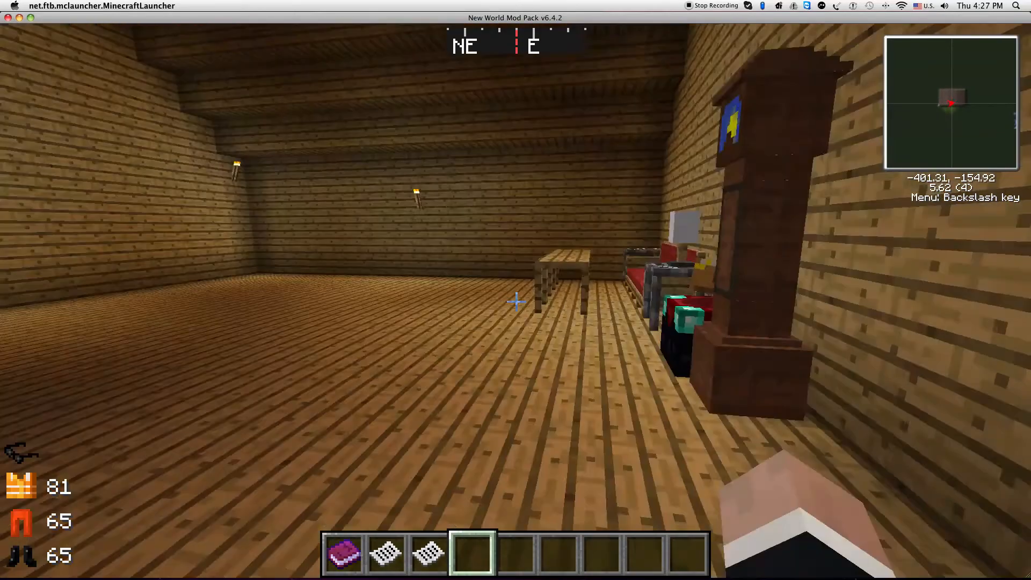
pyautogui.moveTo(516, 302)
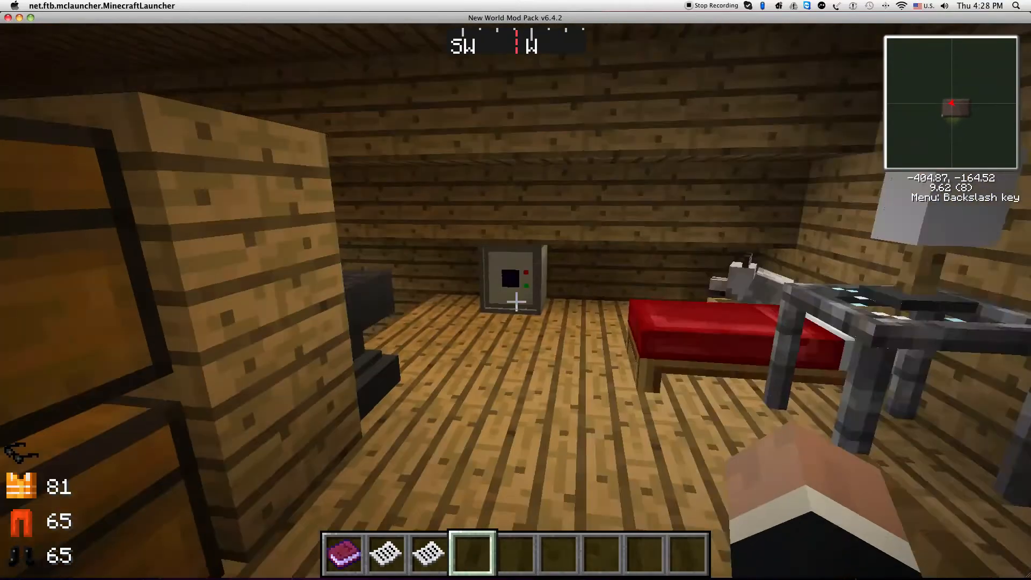
pyautogui.moveTo(516, 302)
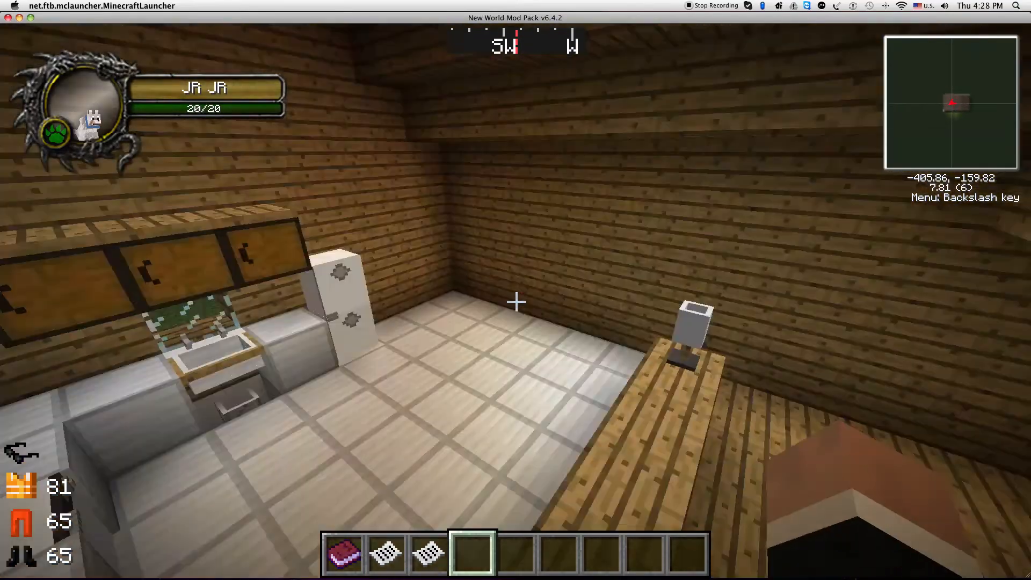
pyautogui.moveTo(515, 302)
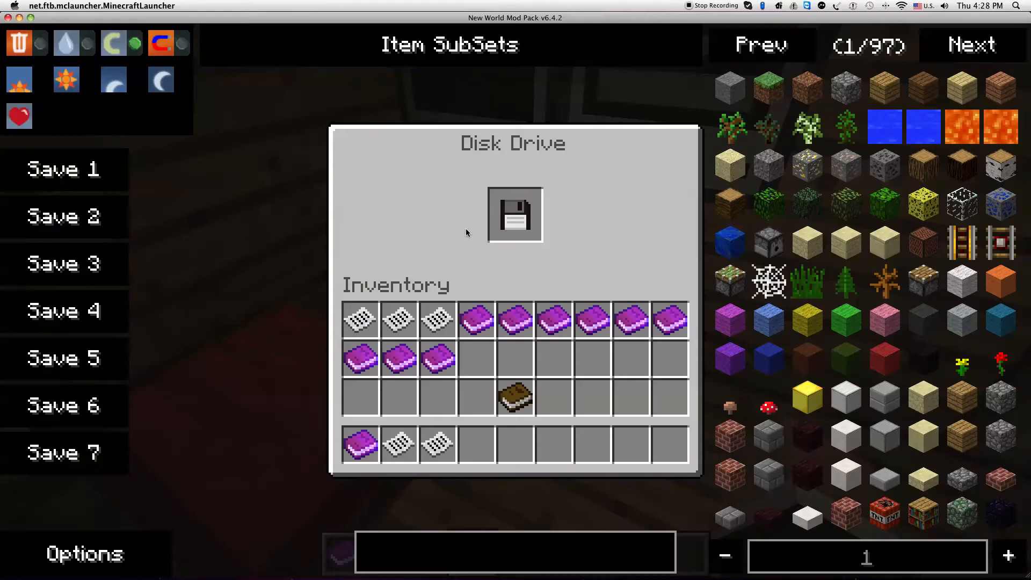
# Close the disk drive screen and switch the world to daytime with /time set day.
pyautogui.press('escape')
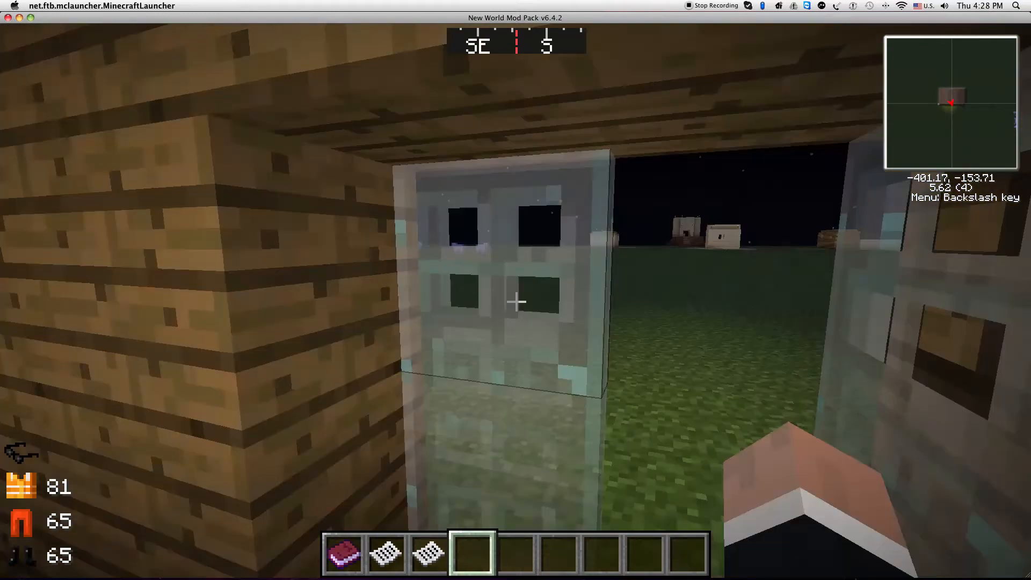
pyautogui.write('/time set')
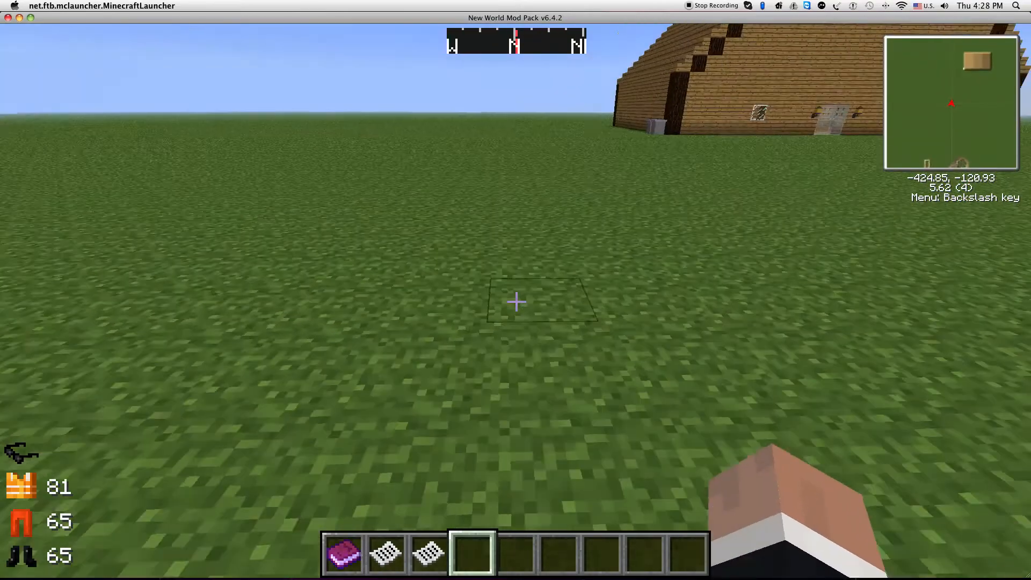
# In Video Settings, turn clouds OFF and set smooth lighting to Minimum.
pyautogui.press('Escape')
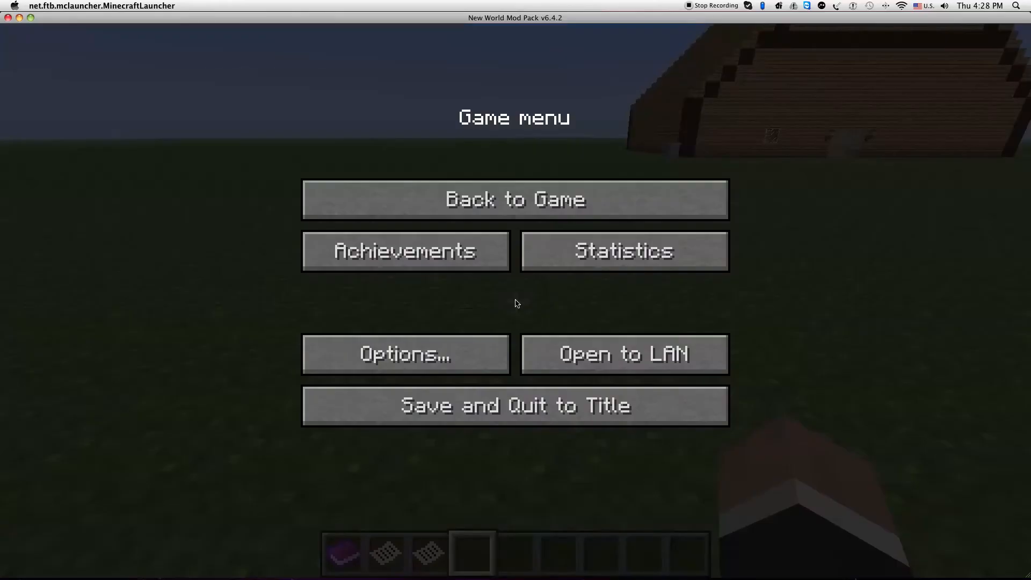
pyautogui.click(405, 354)
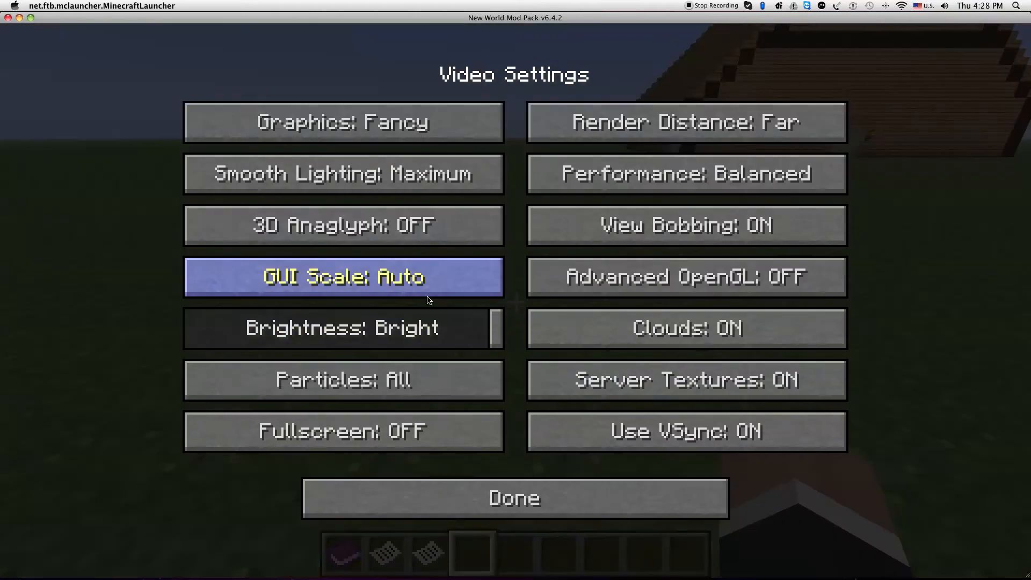
pyautogui.moveTo(451, 290)
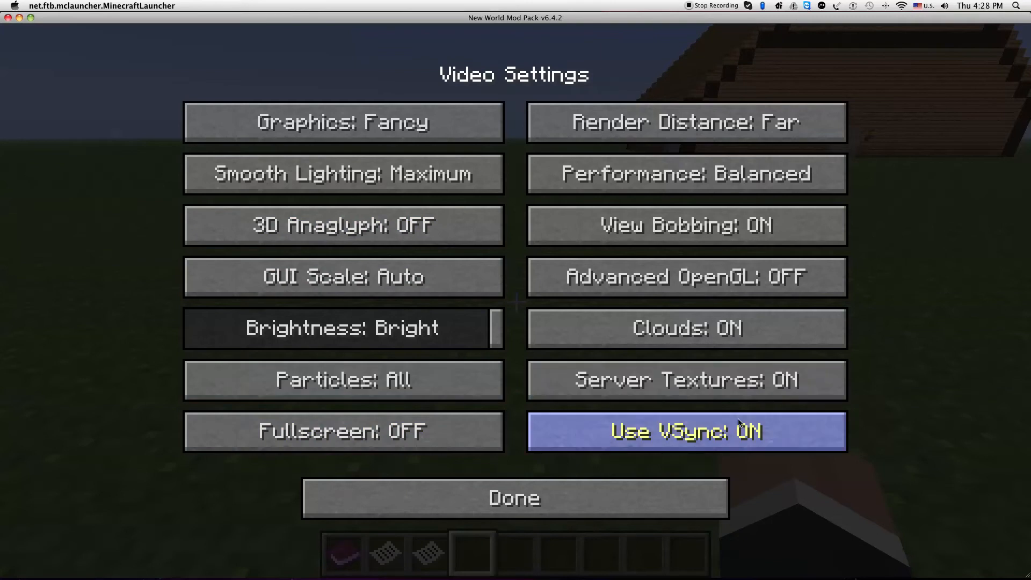
pyautogui.moveTo(687, 327)
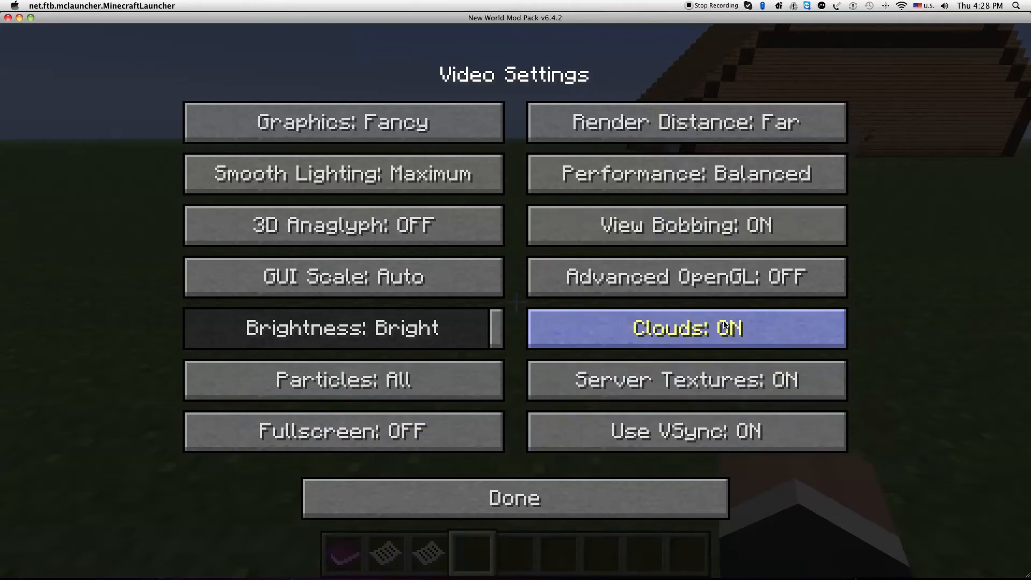
pyautogui.click(686, 329)
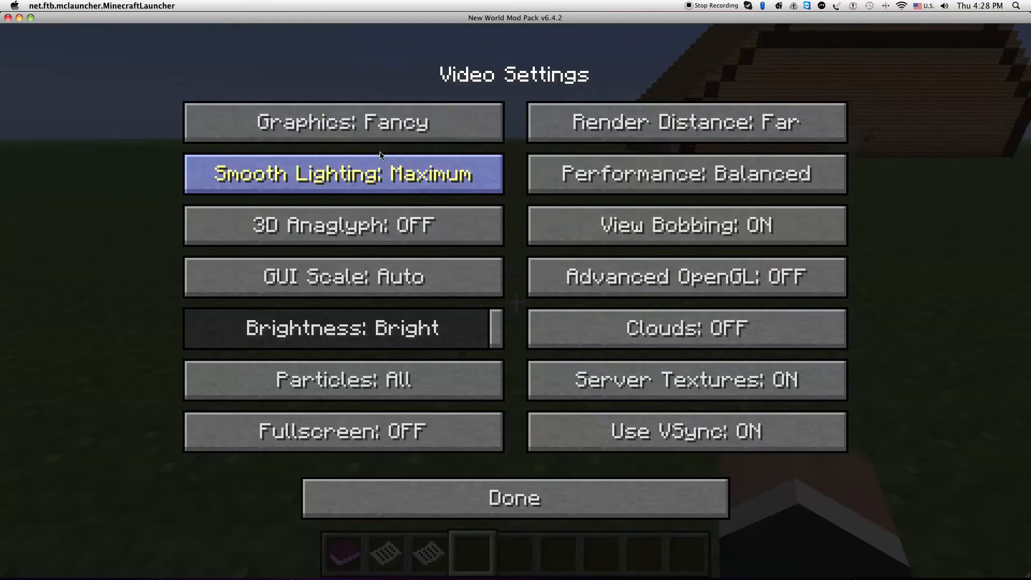
pyautogui.click(342, 174)
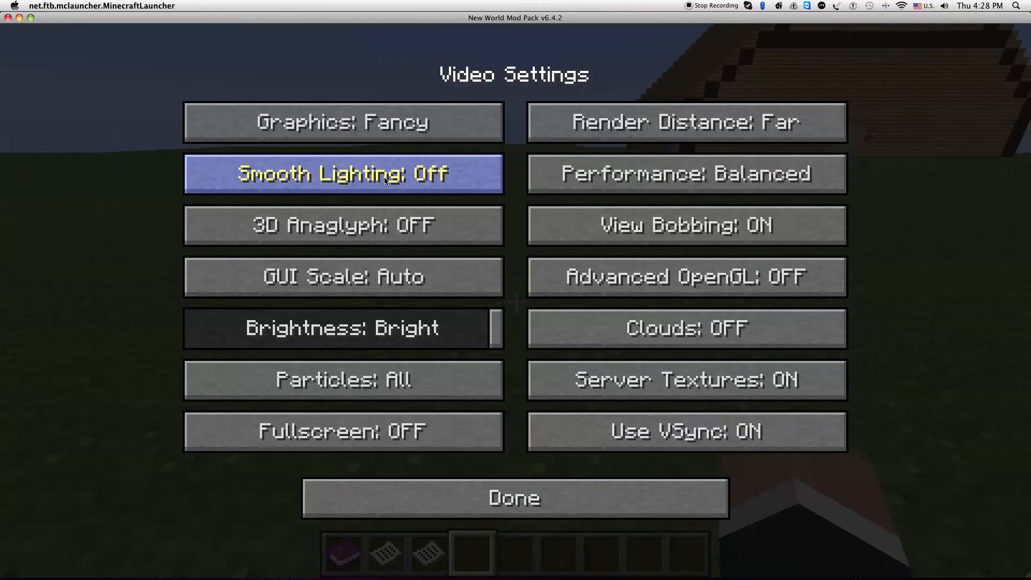
pyautogui.click(342, 173)
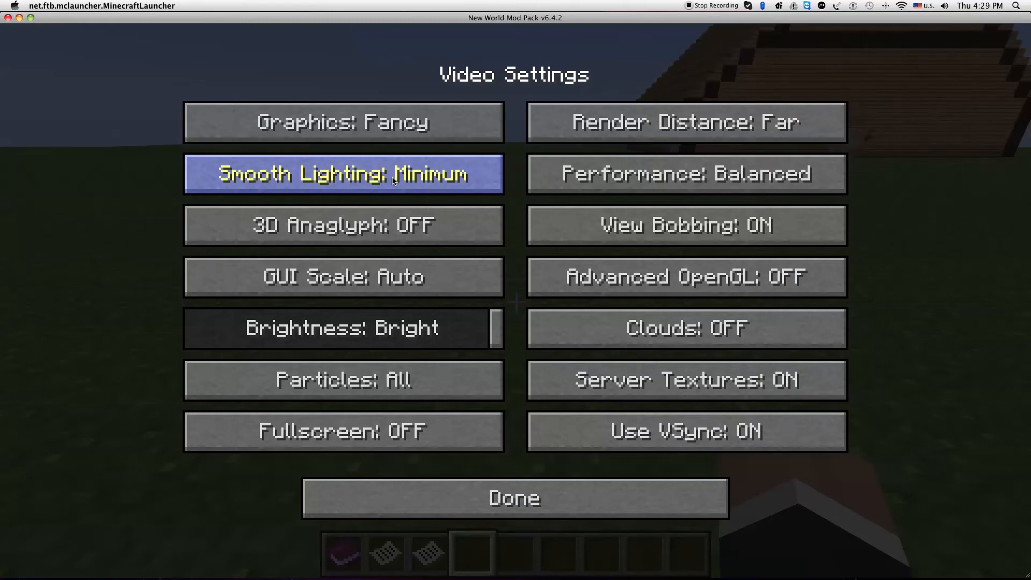
pyautogui.click(513, 497)
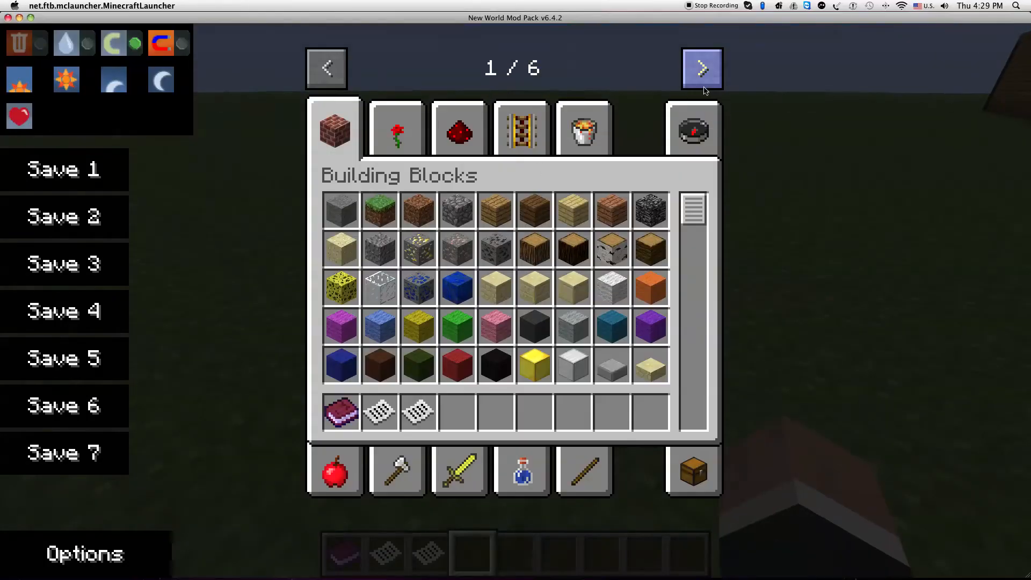
# Page through the creative inventory groups to show the ComputerCraft items.
pyautogui.click(701, 67)
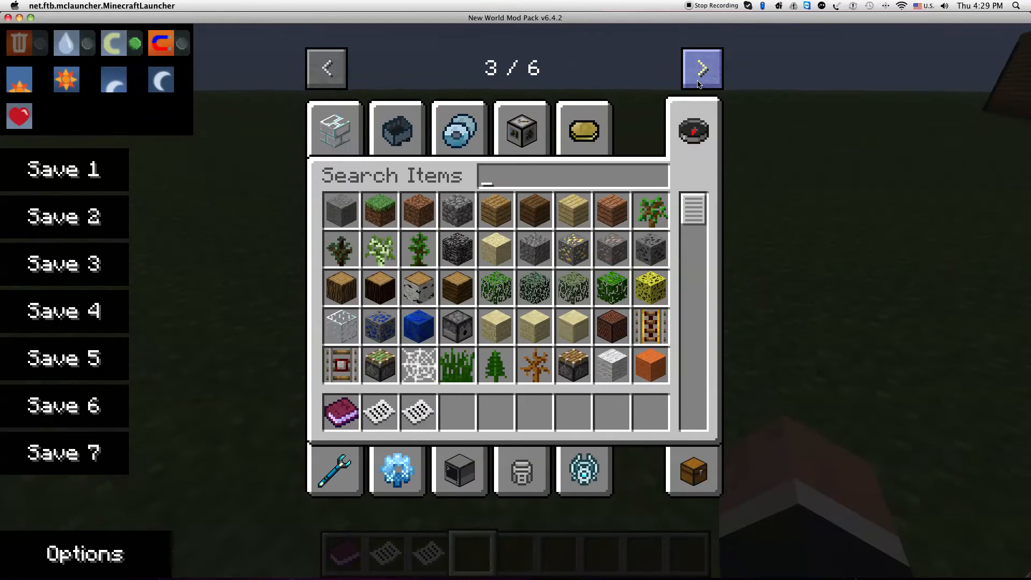
pyautogui.click(701, 67)
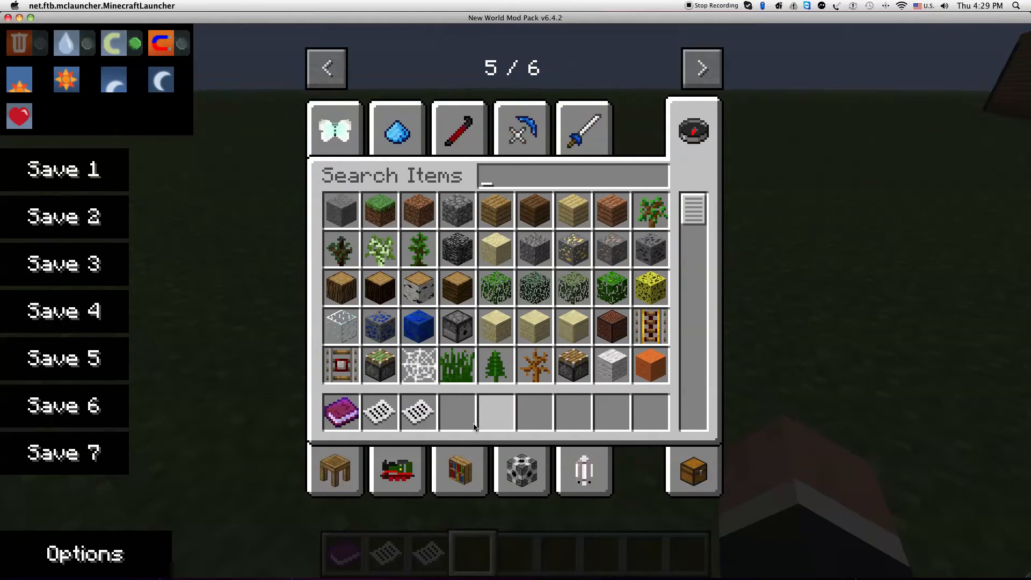
pyautogui.click(327, 68)
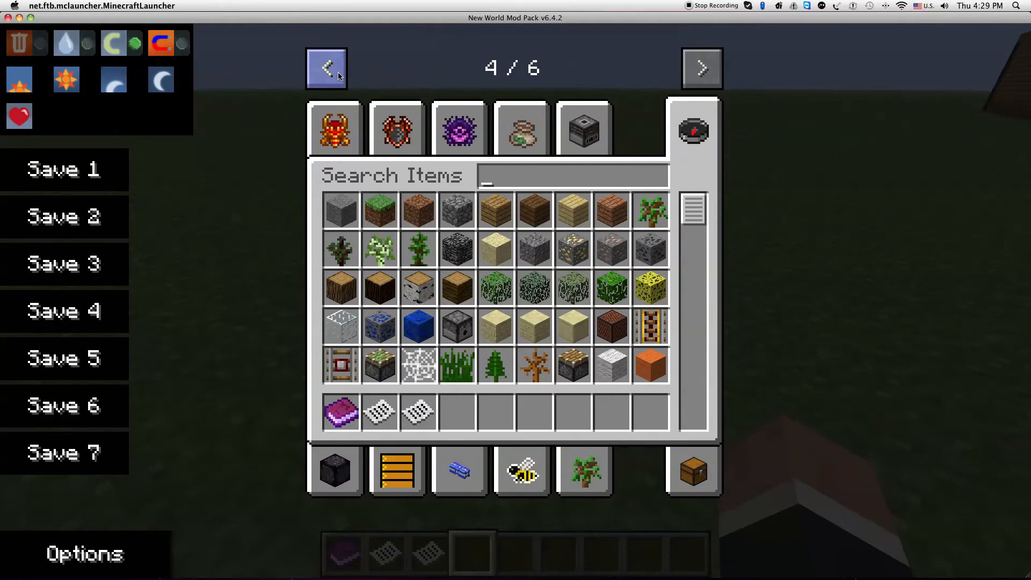
pyautogui.click(327, 68)
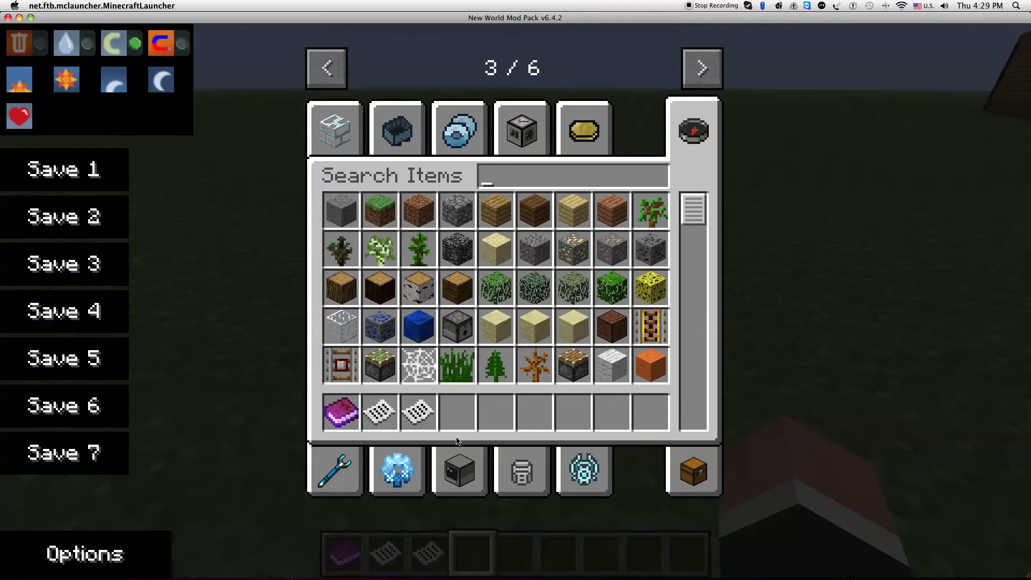
pyautogui.click(458, 472)
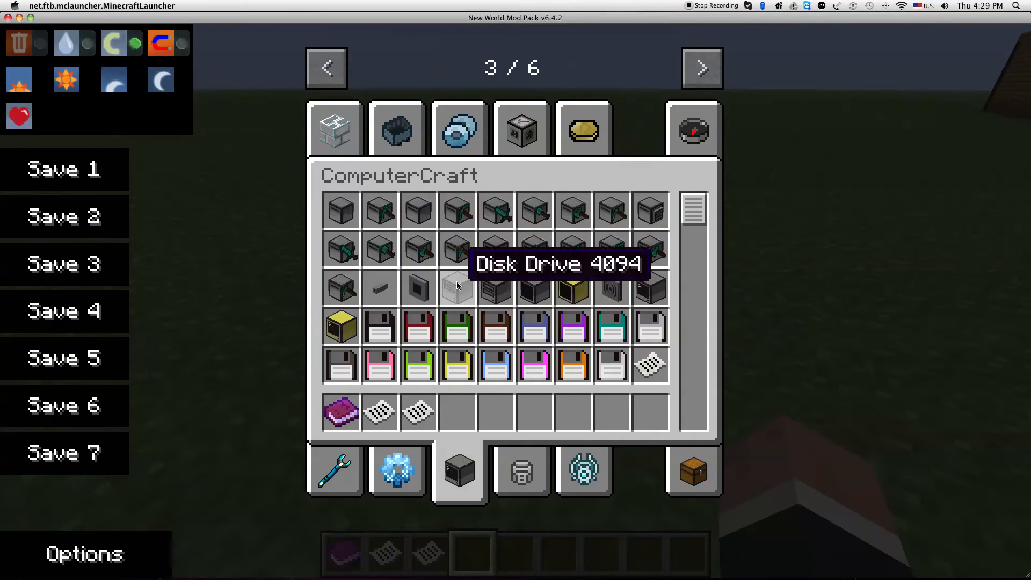
pyautogui.moveTo(458, 411)
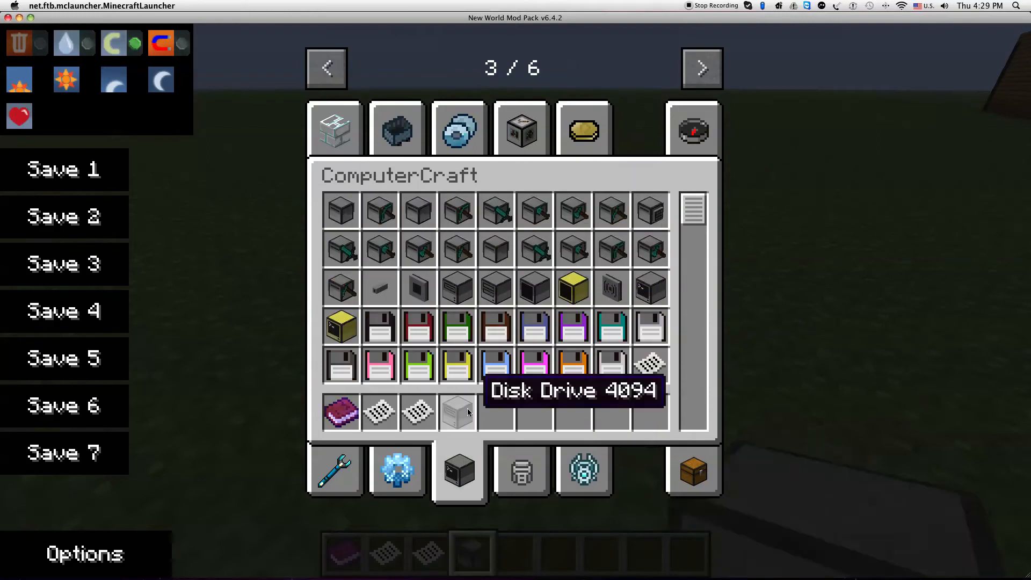
pyautogui.moveTo(495, 248)
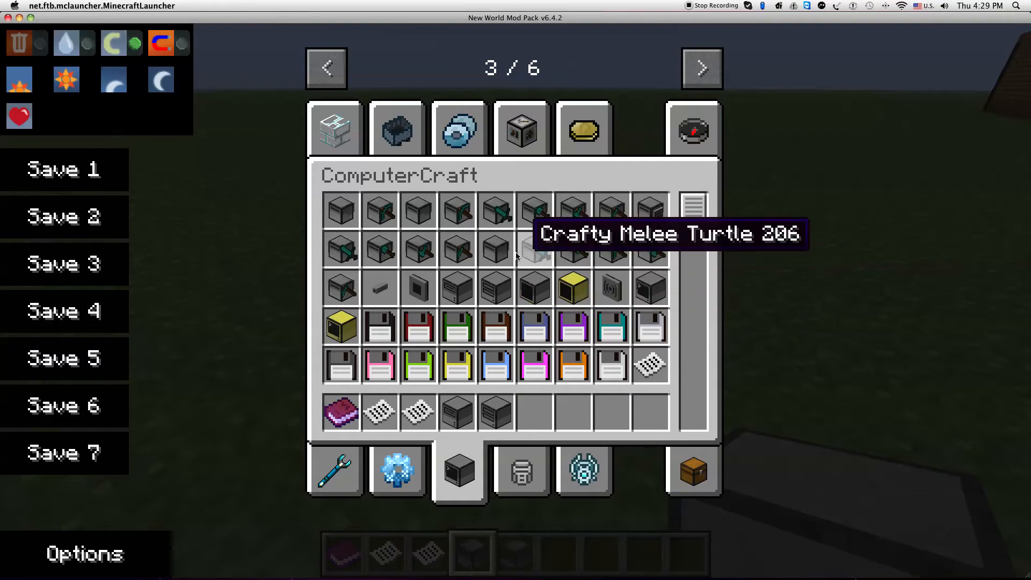
pyautogui.moveTo(658, 289)
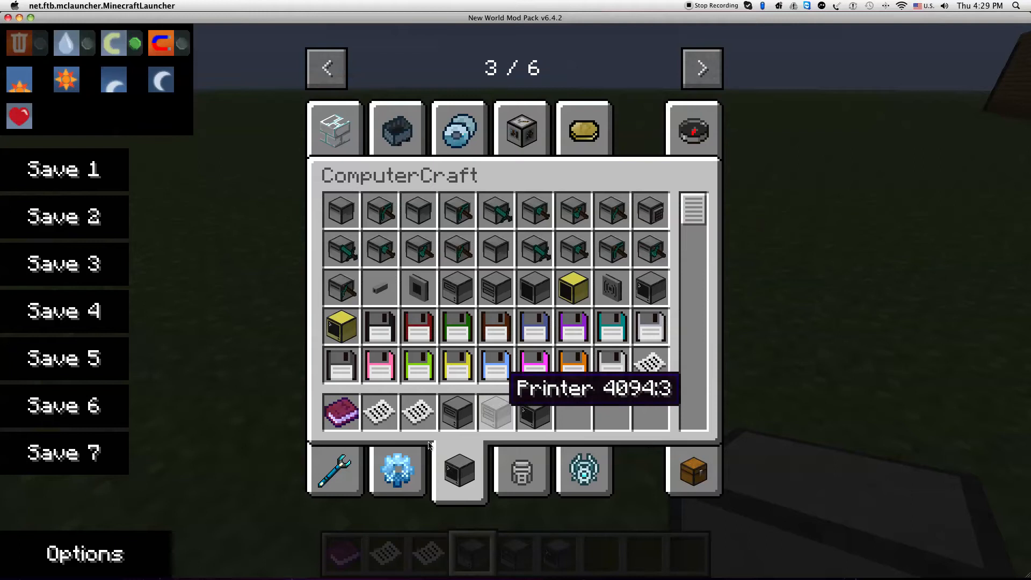
pyautogui.moveTo(531, 426)
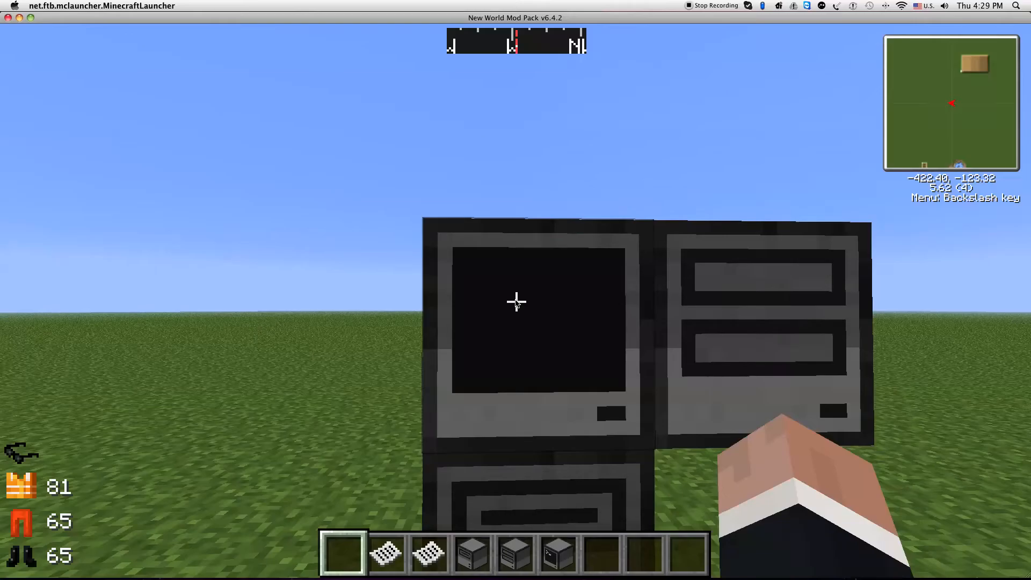
# Open the placed computer's terminal and try running the printer program.
pyautogui.rightClick(516, 302)
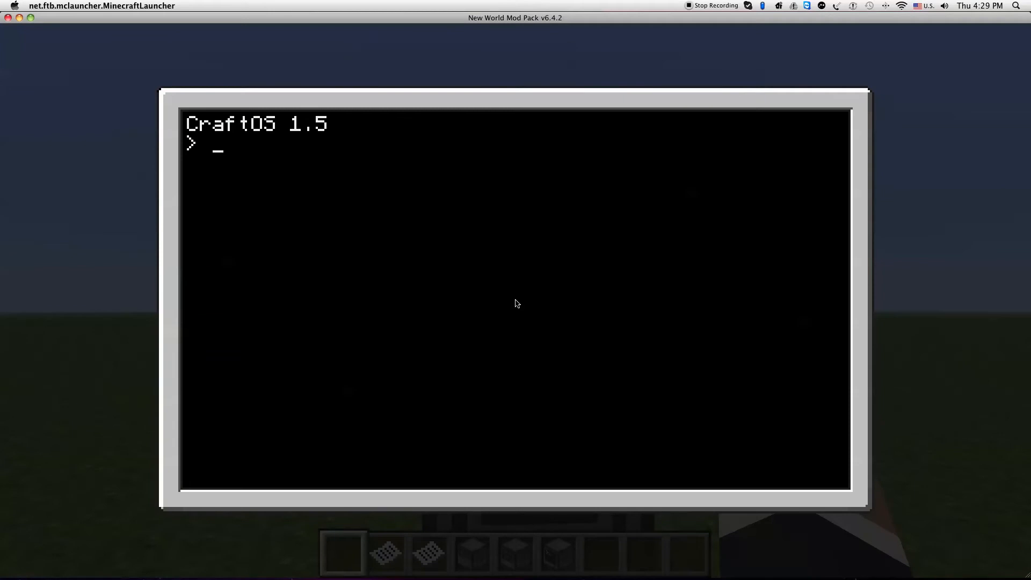
pyautogui.write('prin')
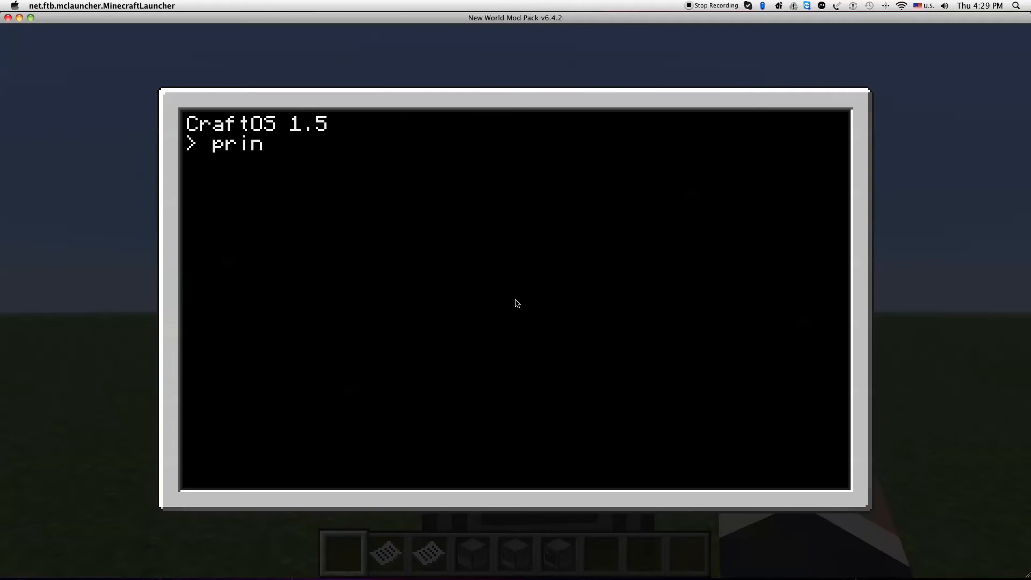
pyautogui.press('Return')
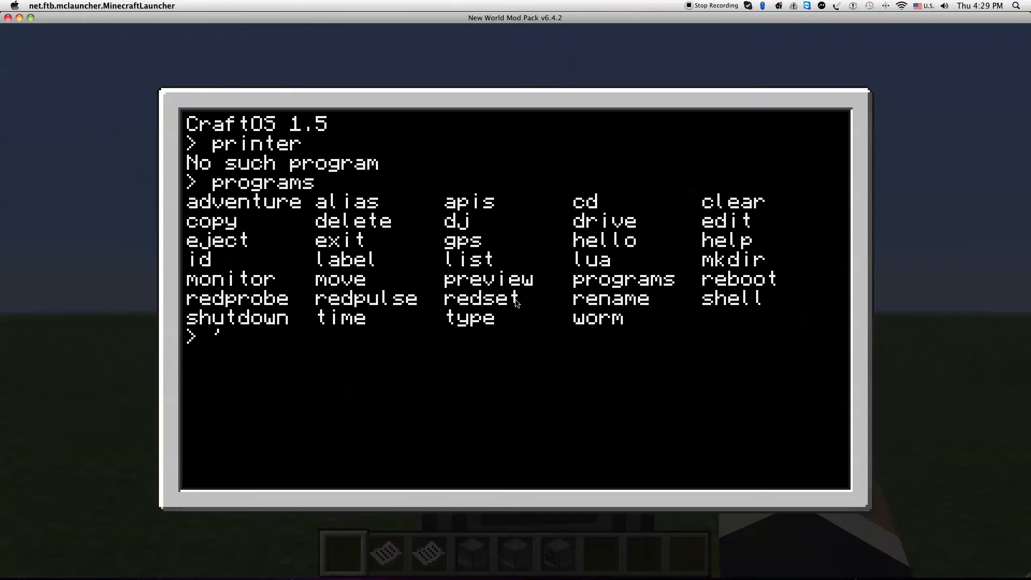
pyautogui.moveTo(408, 260)
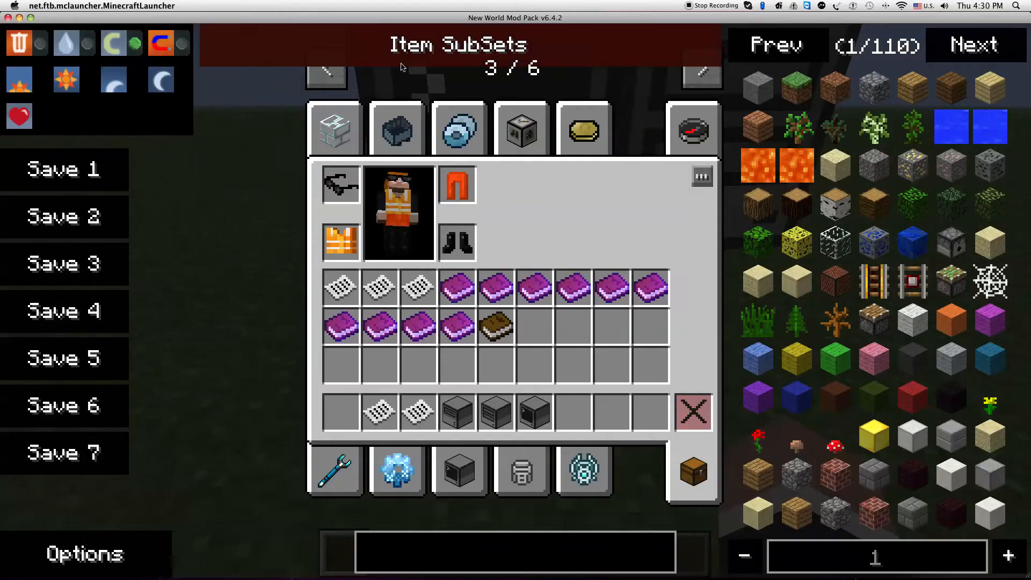
pyautogui.click(457, 470)
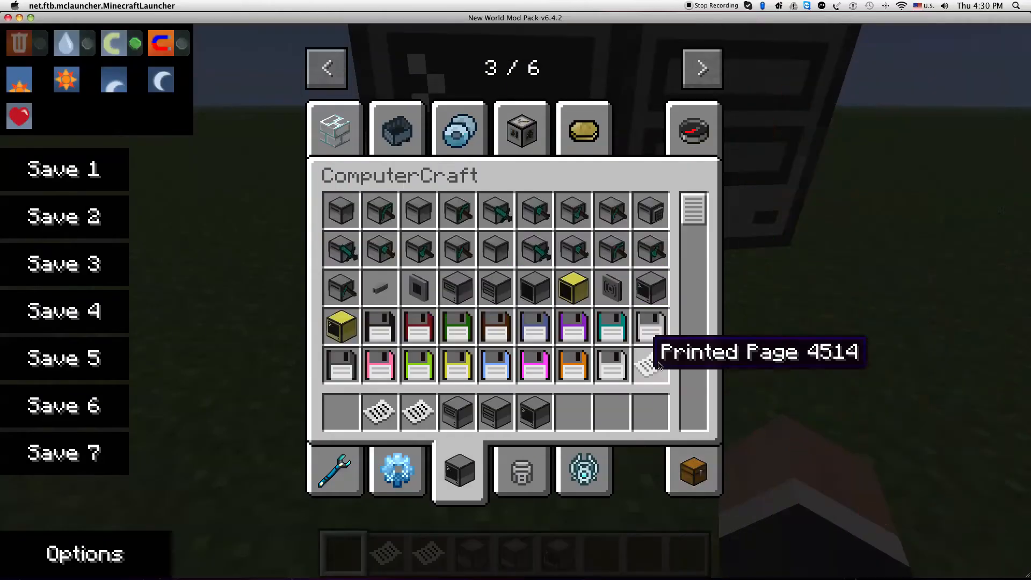
pyautogui.moveTo(342, 413)
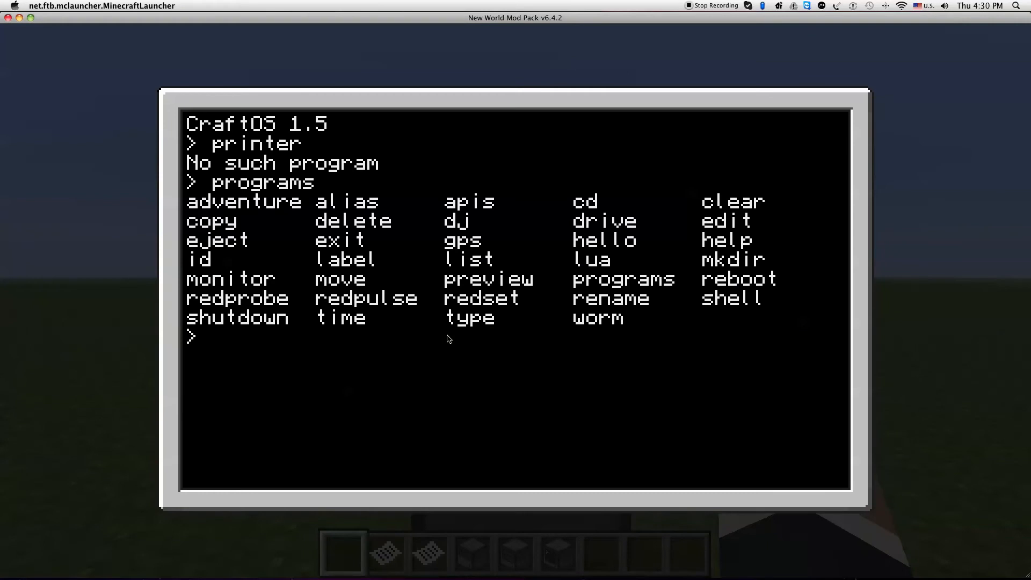
# Change into the disk folder and open the startup file in the editor with its menu.
pyautogui.write('cd disk')
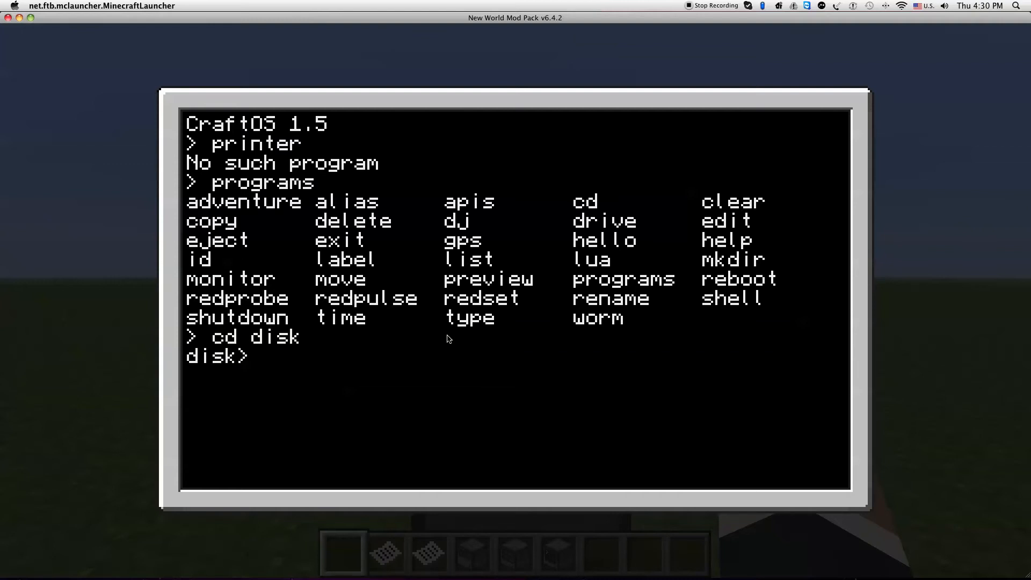
pyautogui.write('edit star')
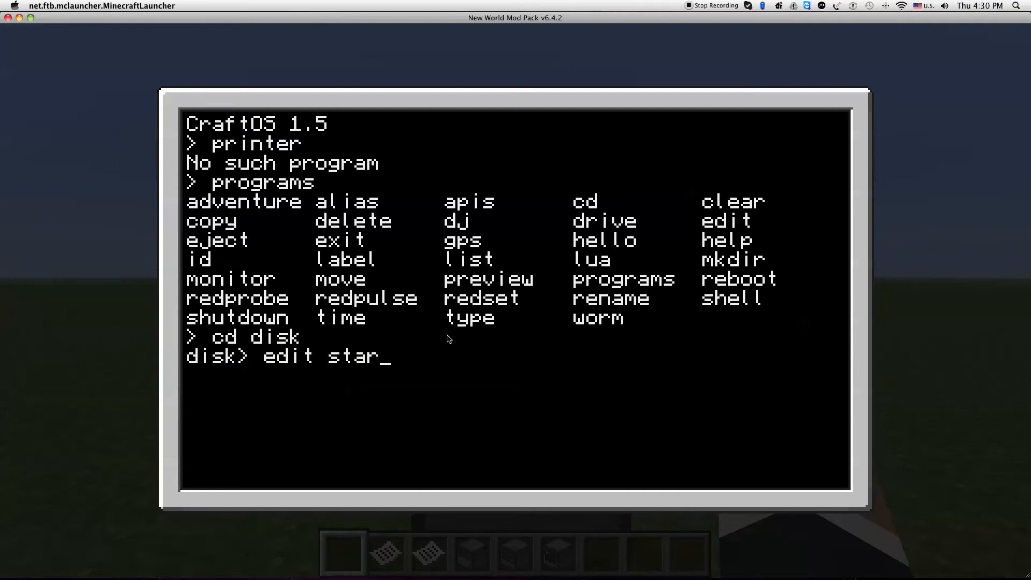
pyautogui.press('Return')
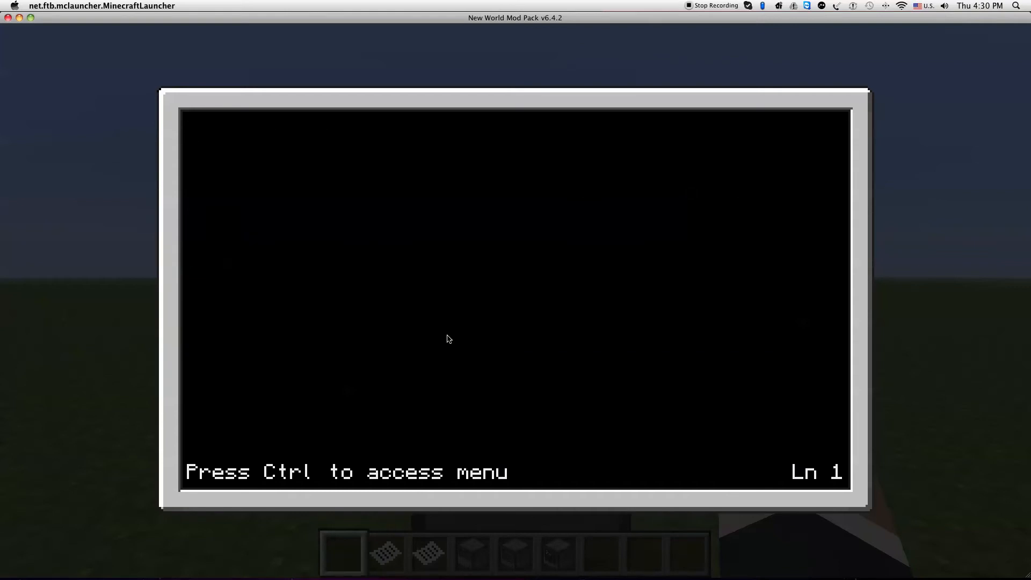
pyautogui.press('ctrl')
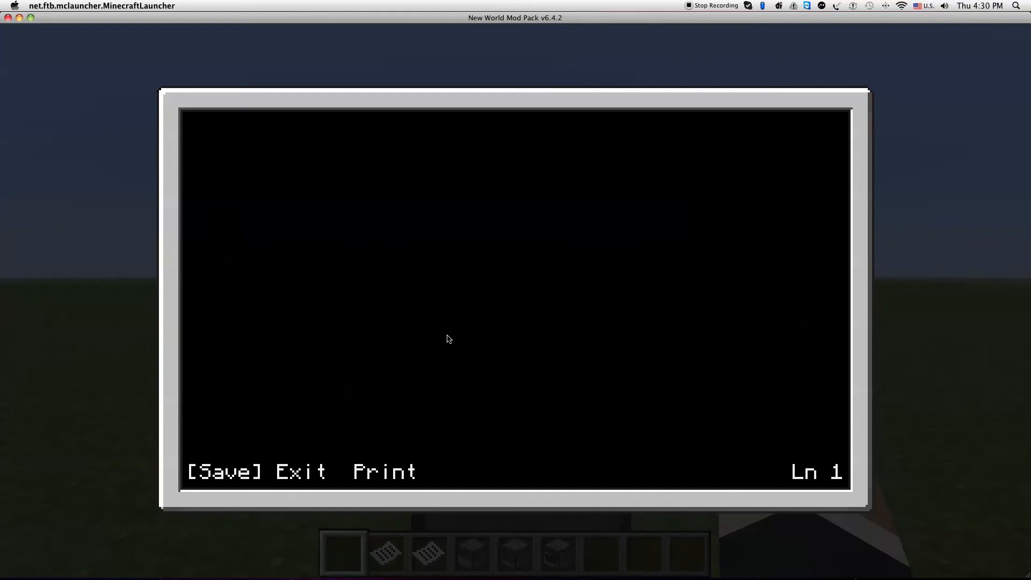
pyautogui.moveTo(439, 305)
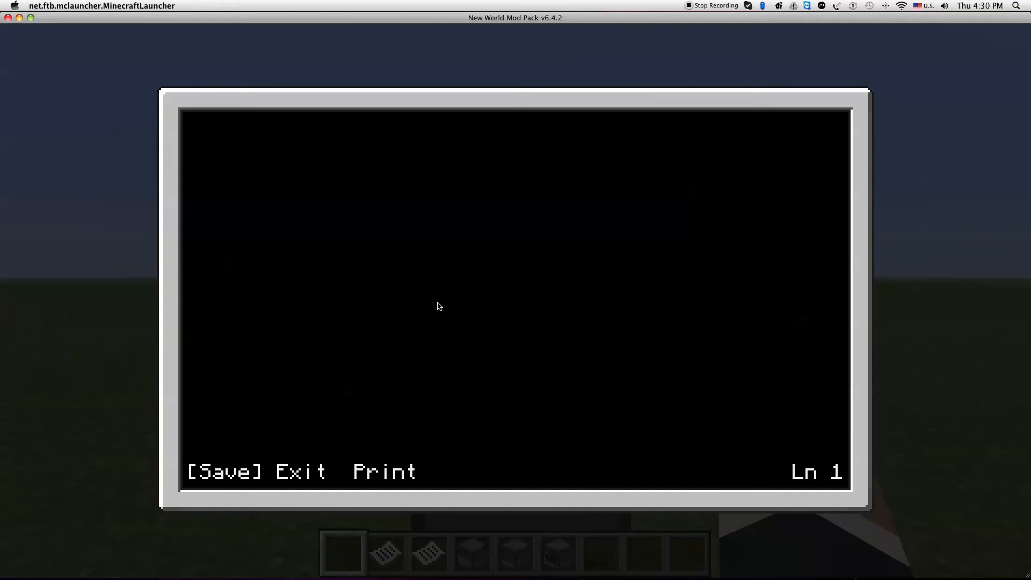
pyautogui.moveTo(421, 249)
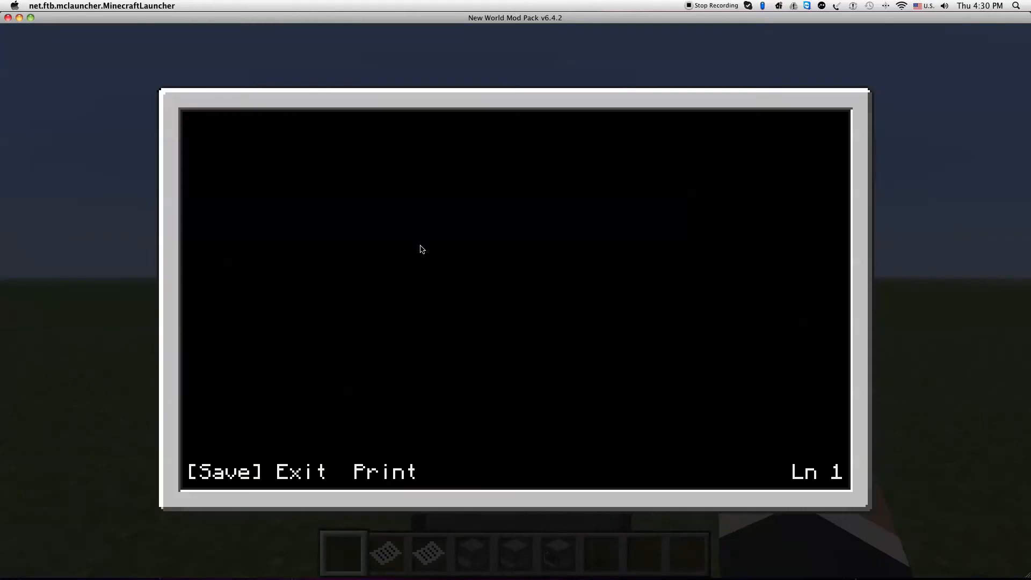
pyautogui.moveTo(250, 460)
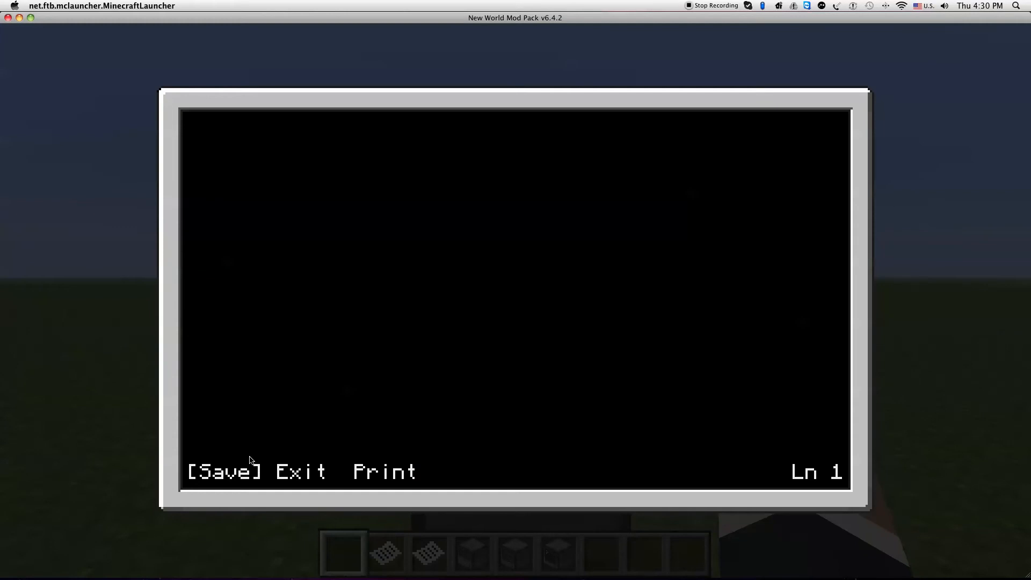
pyautogui.click(384, 471)
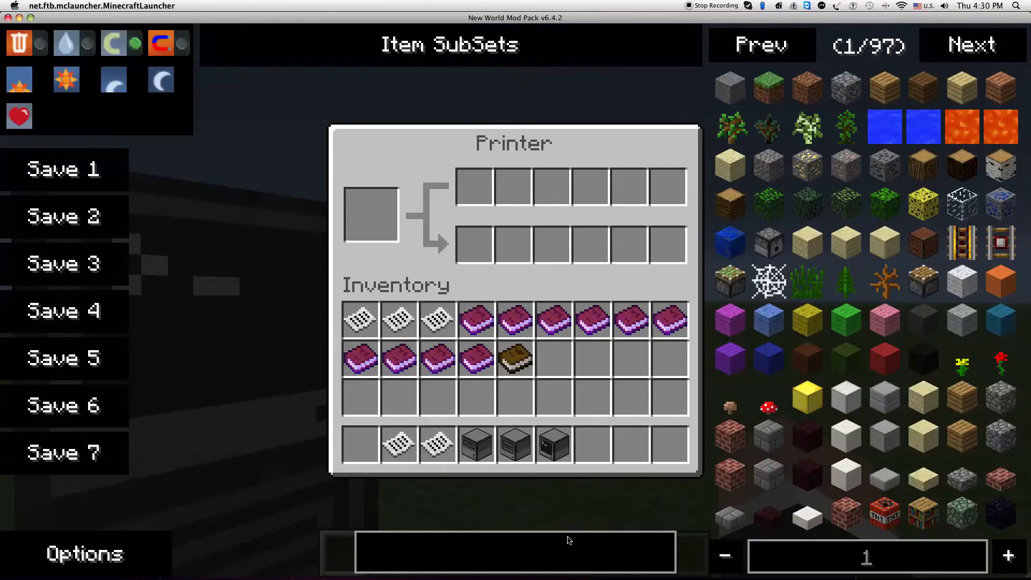
# Put 64 ink sacs in the printer's ink slot and take a stack of 64 paper.
pyautogui.write('ink')
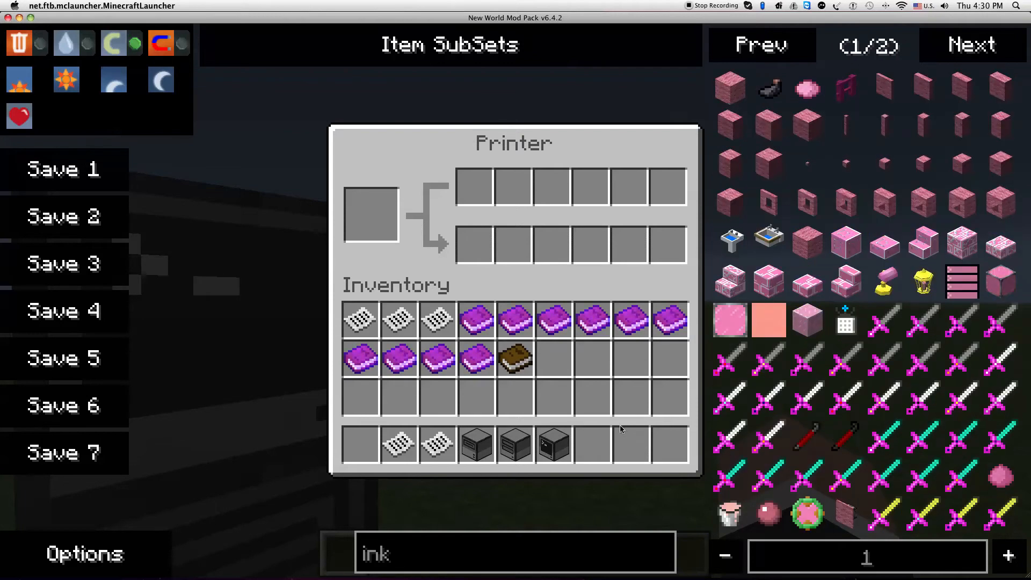
pyautogui.moveTo(477, 445)
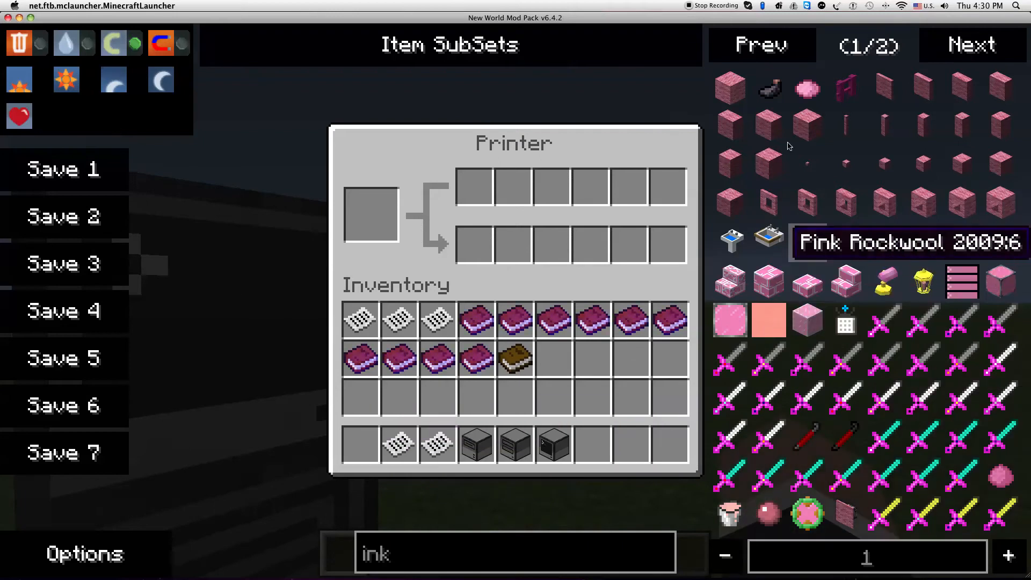
pyautogui.moveTo(360, 444)
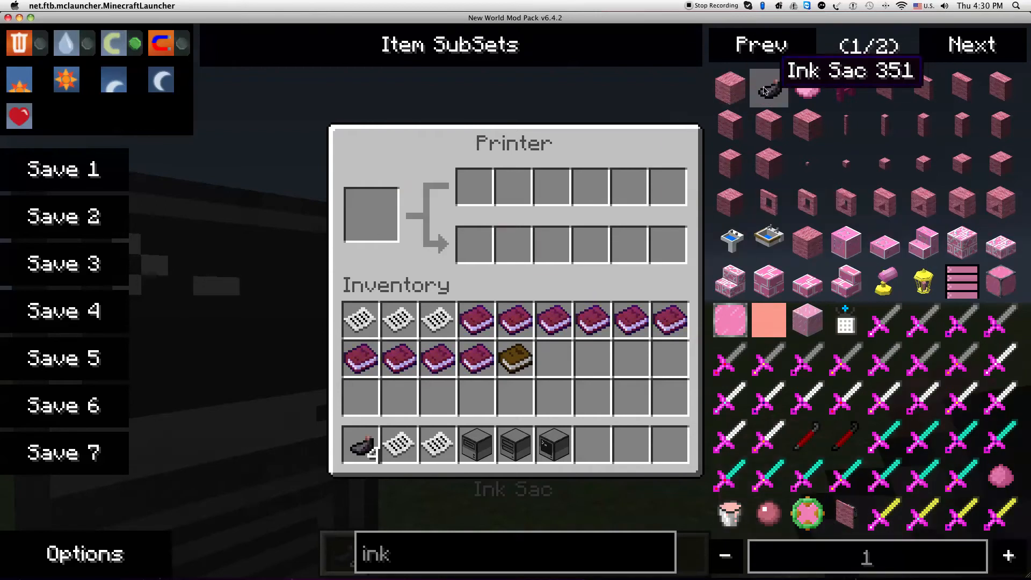
pyautogui.click(724, 556)
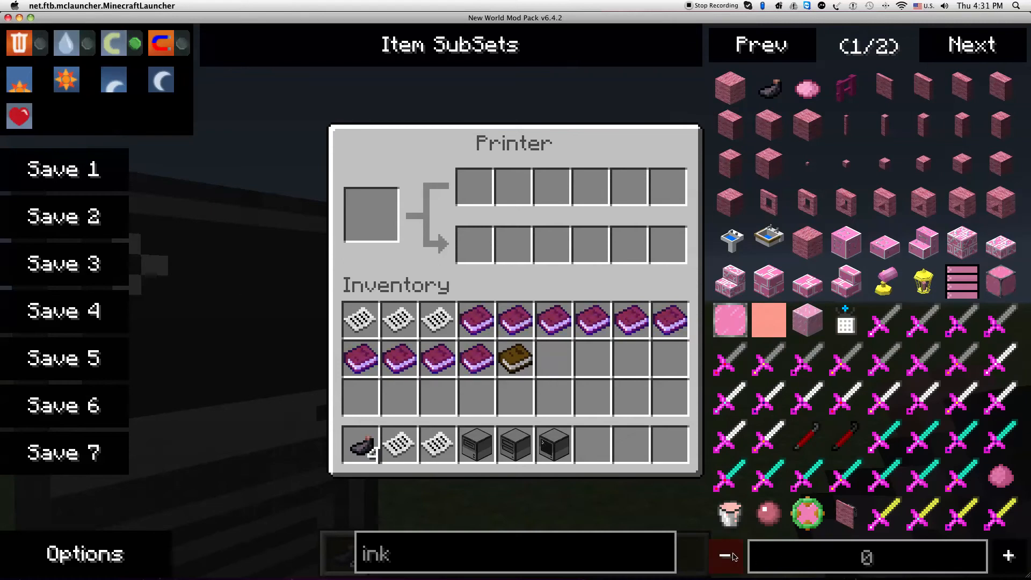
pyautogui.click(1007, 556)
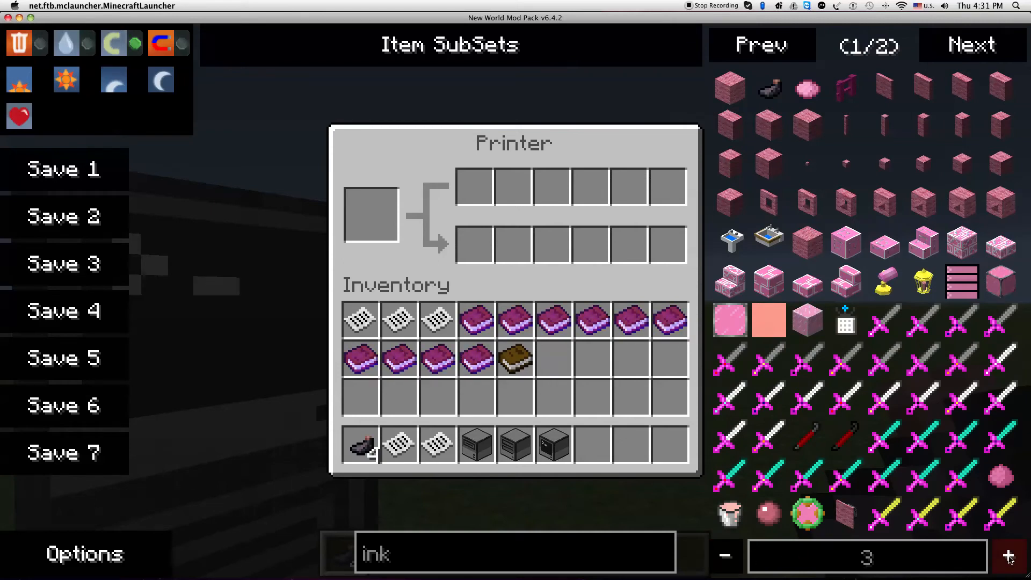
pyautogui.click(1008, 556)
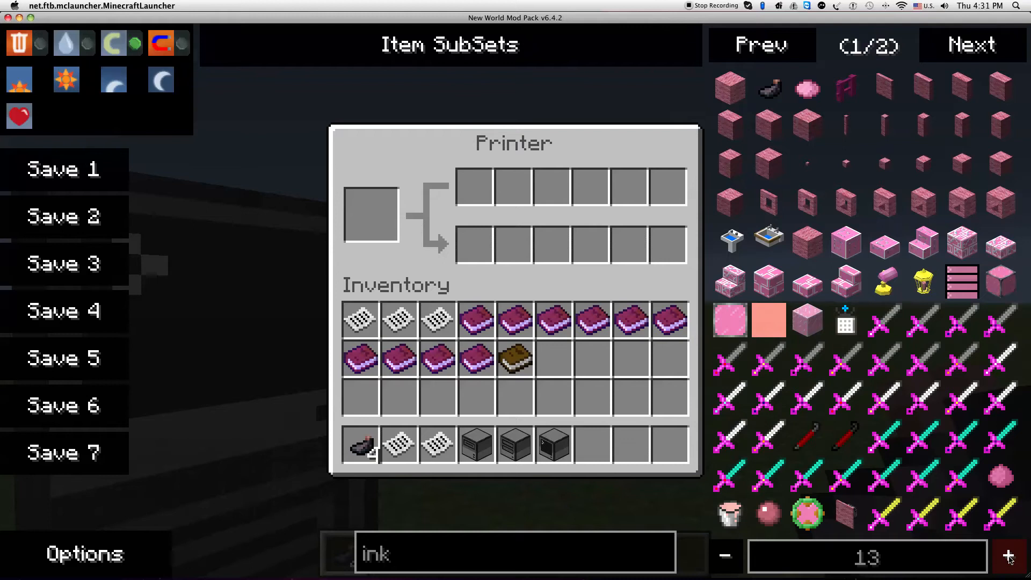
pyautogui.click(725, 555)
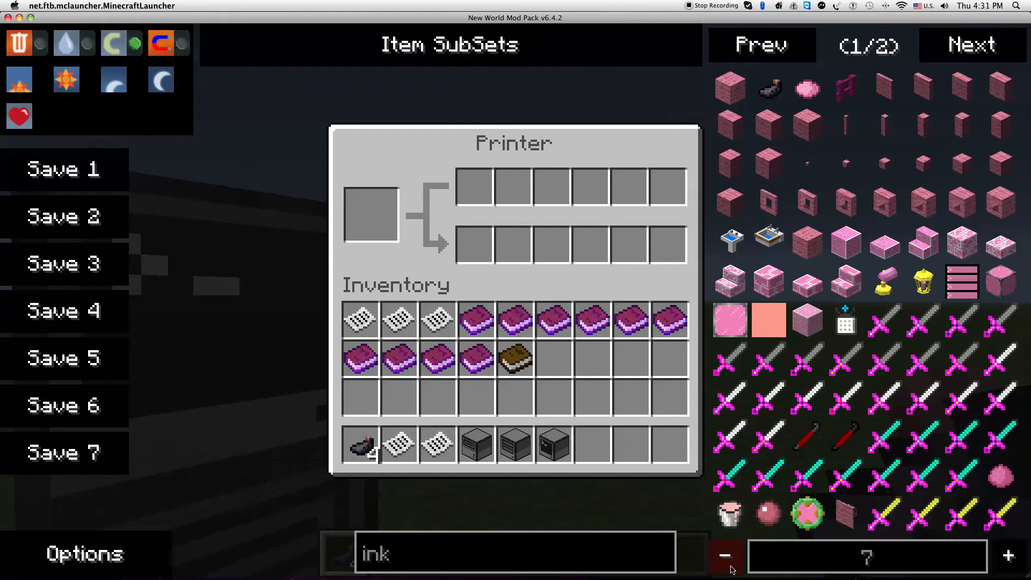
pyautogui.click(724, 556)
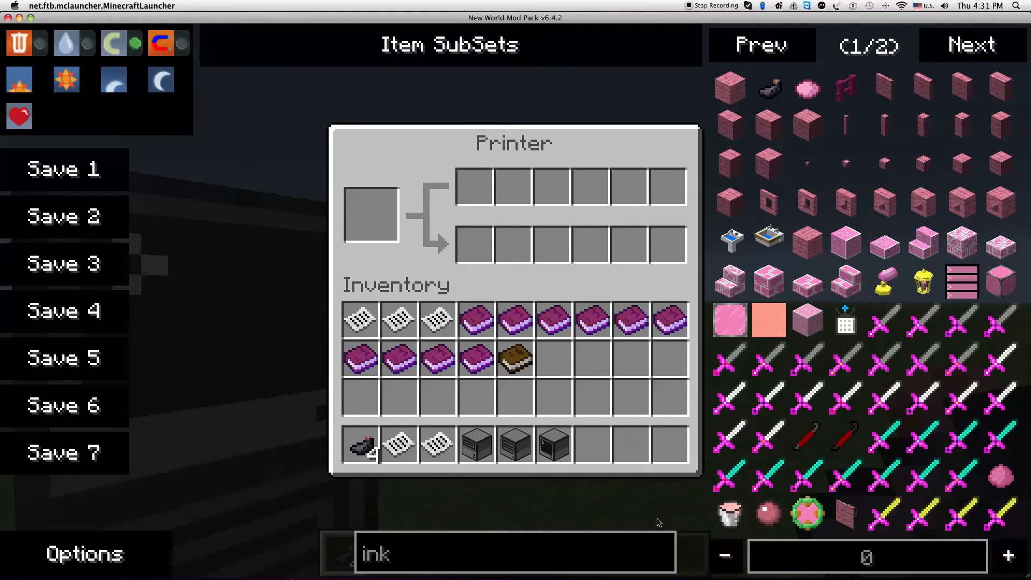
pyautogui.moveTo(729, 89)
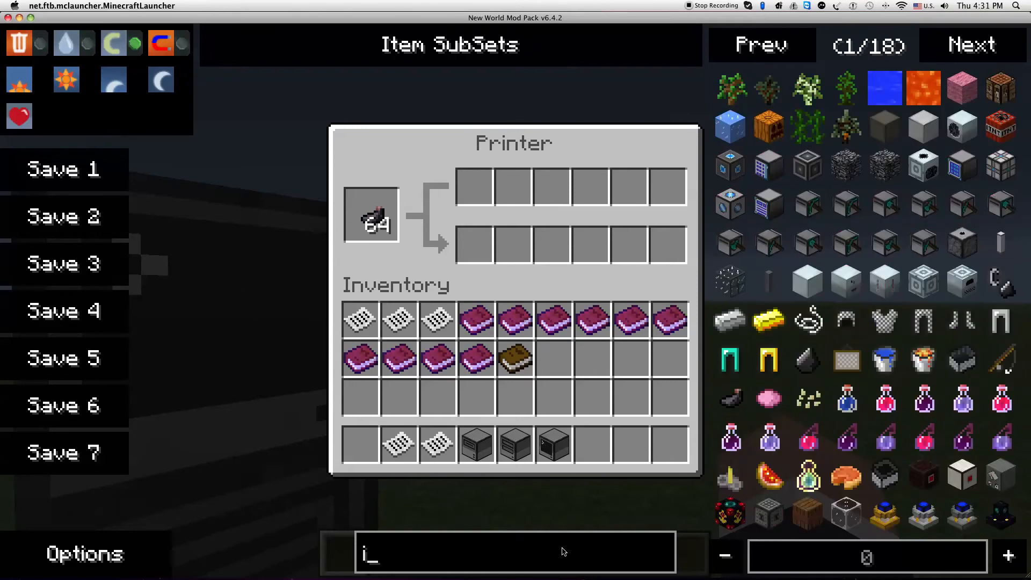
pyautogui.write('paper')
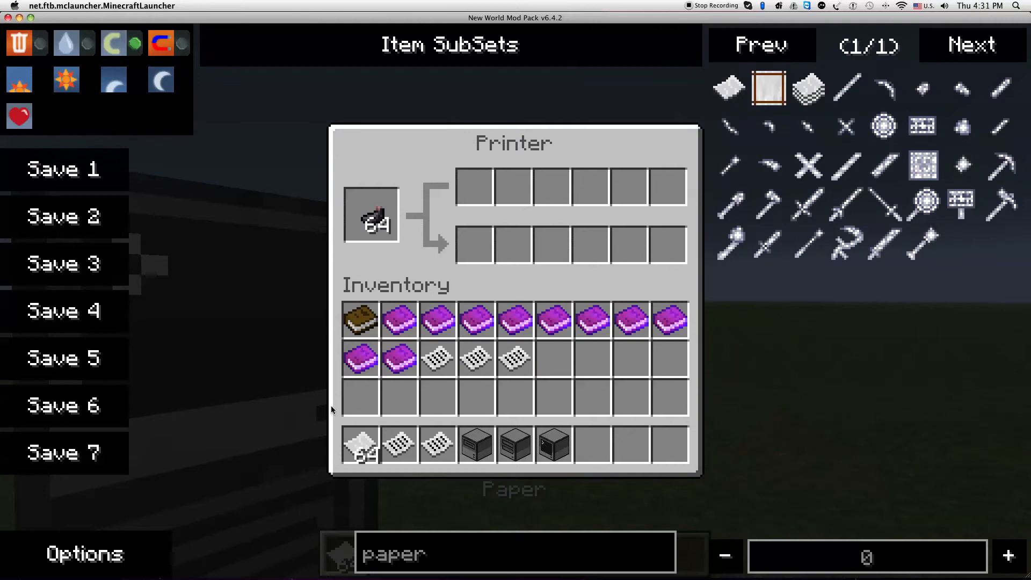
pyautogui.click(474, 185)
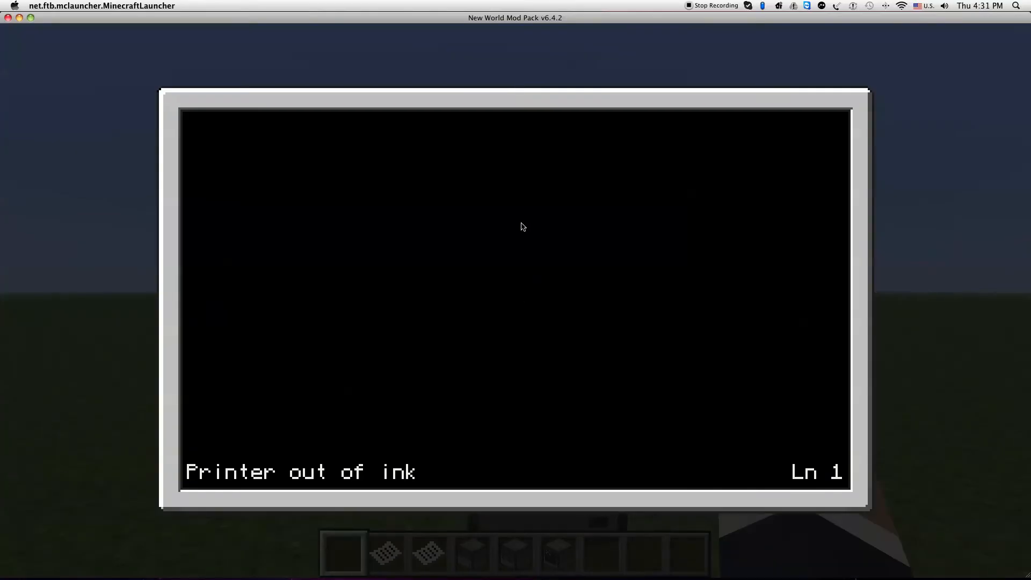
# Type 'for tyler this is how u setup a printer', print it, and exit the editor.
pyautogui.write('for tyler')
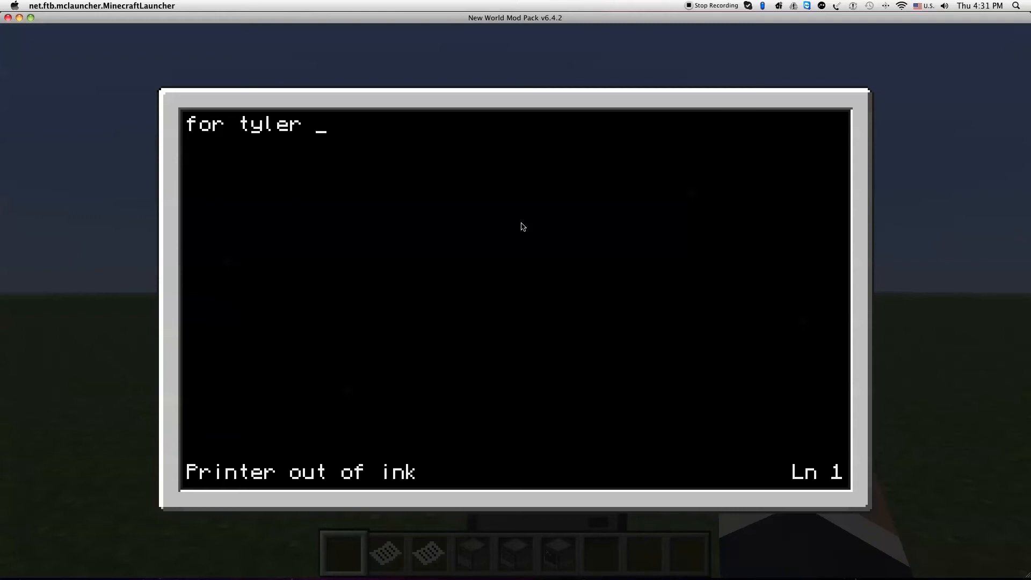
pyautogui.write('this is h')
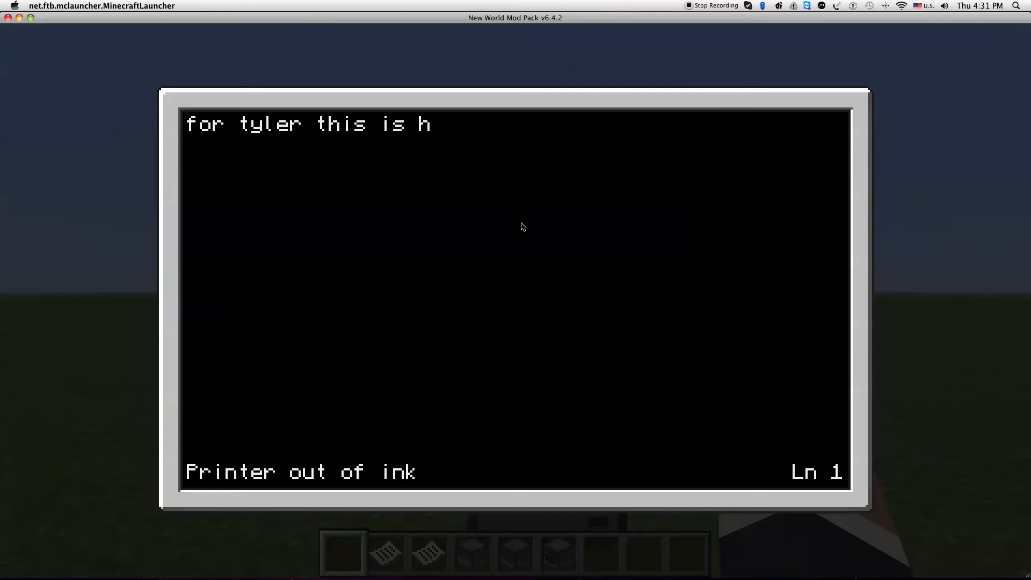
pyautogui.write('ow u s')
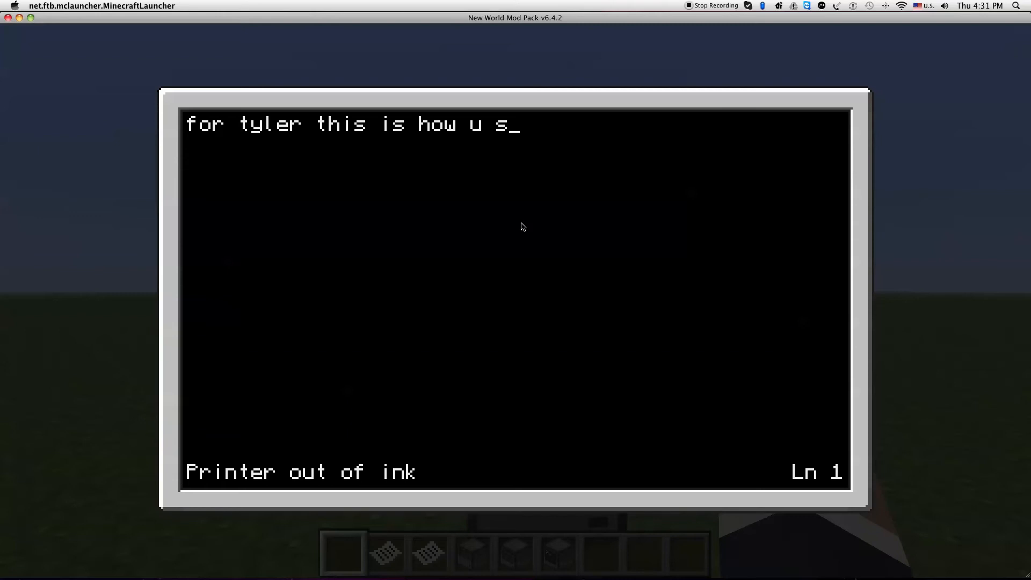
pyautogui.write('et')
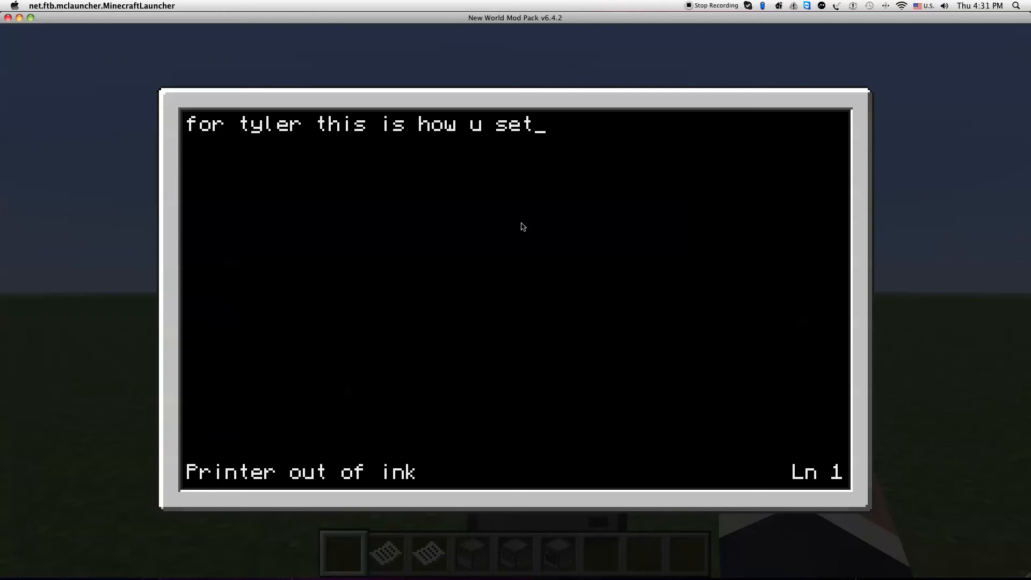
pyautogui.write('u')
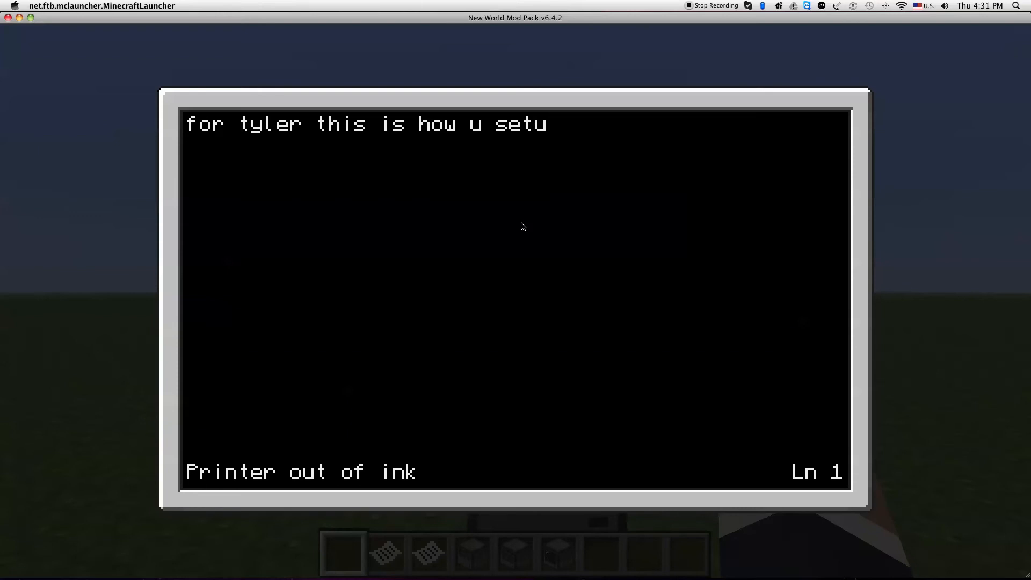
pyautogui.write('p a p')
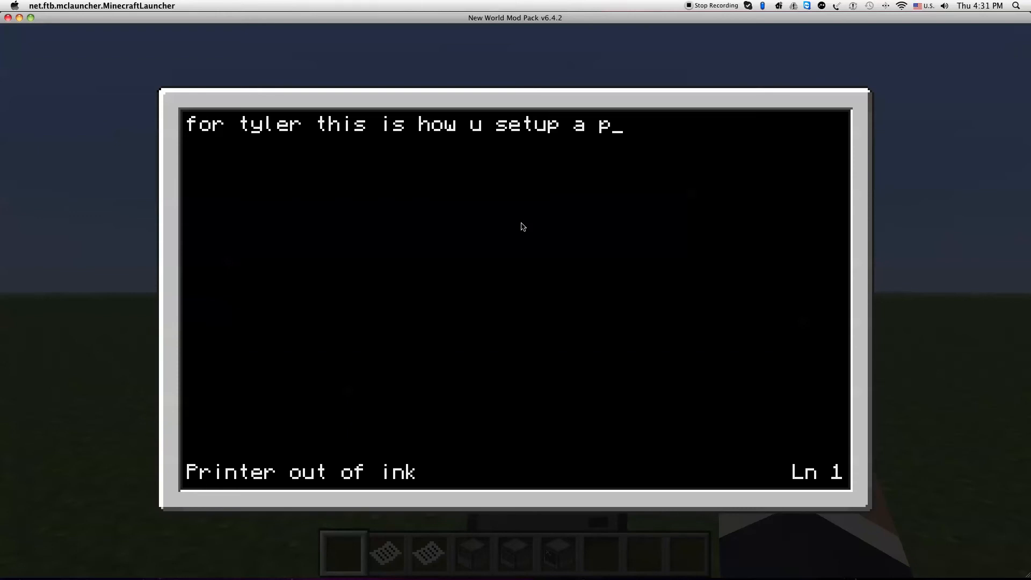
pyautogui.write('rinter')
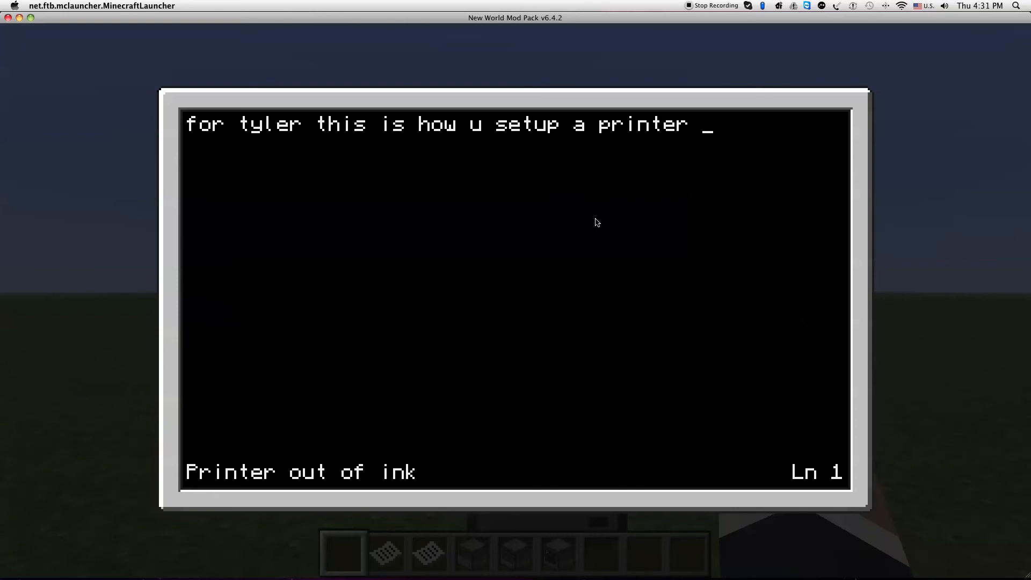
pyautogui.moveTo(598, 265)
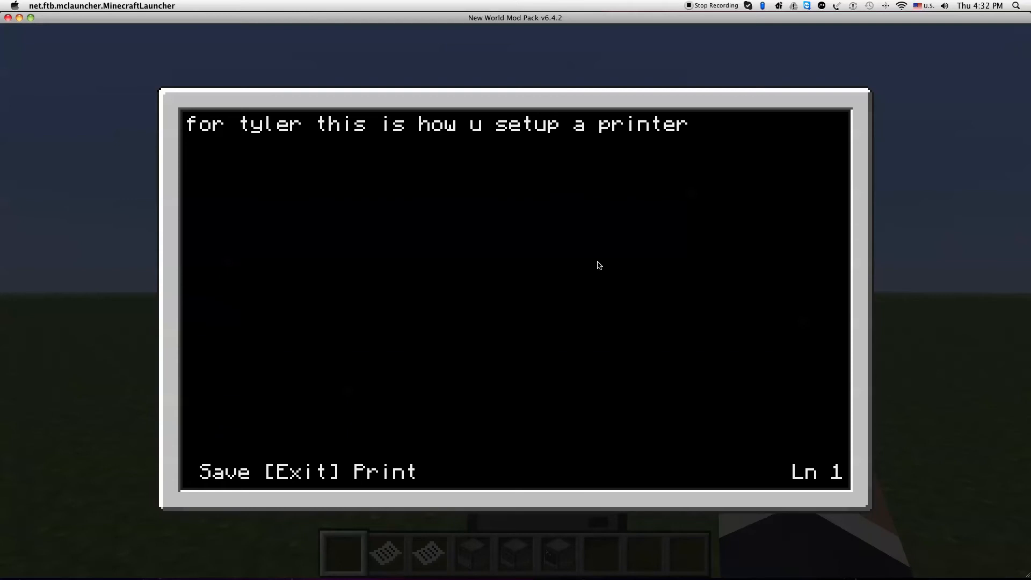
pyautogui.click(384, 471)
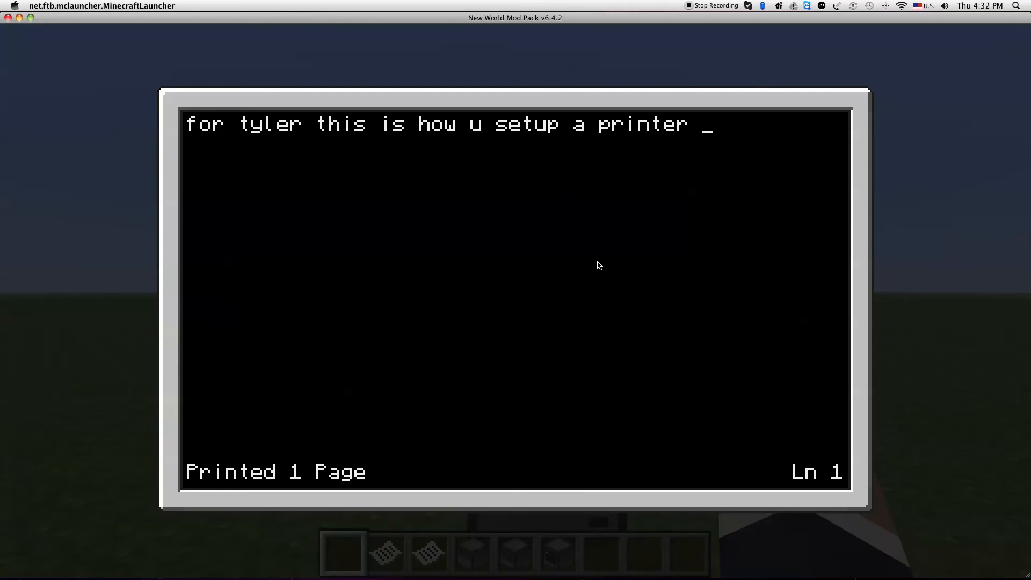
pyautogui.press('Escape')
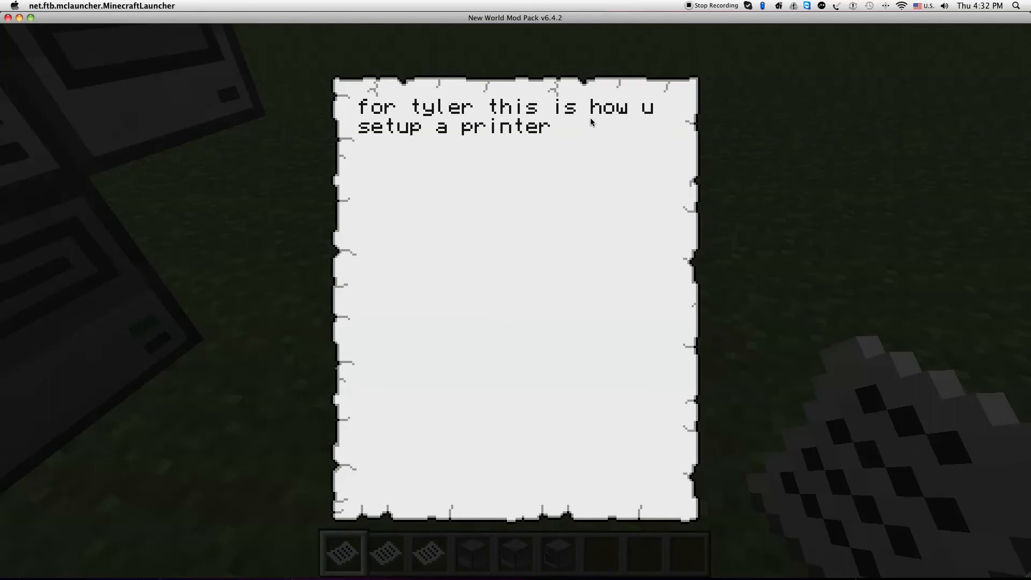
# Close the printed page and stop holding it.
pyautogui.press('escape')
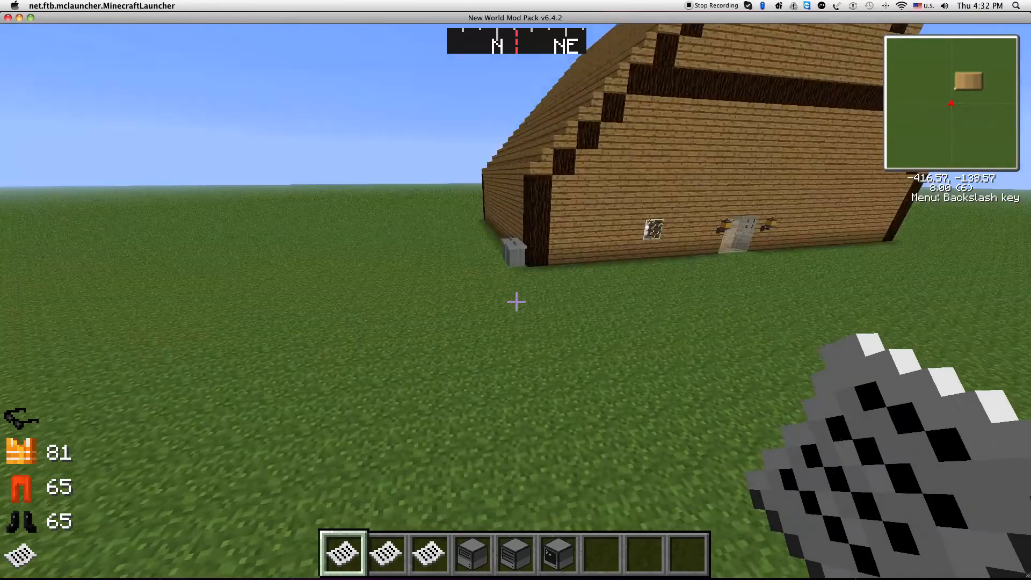
pyautogui.press('e')
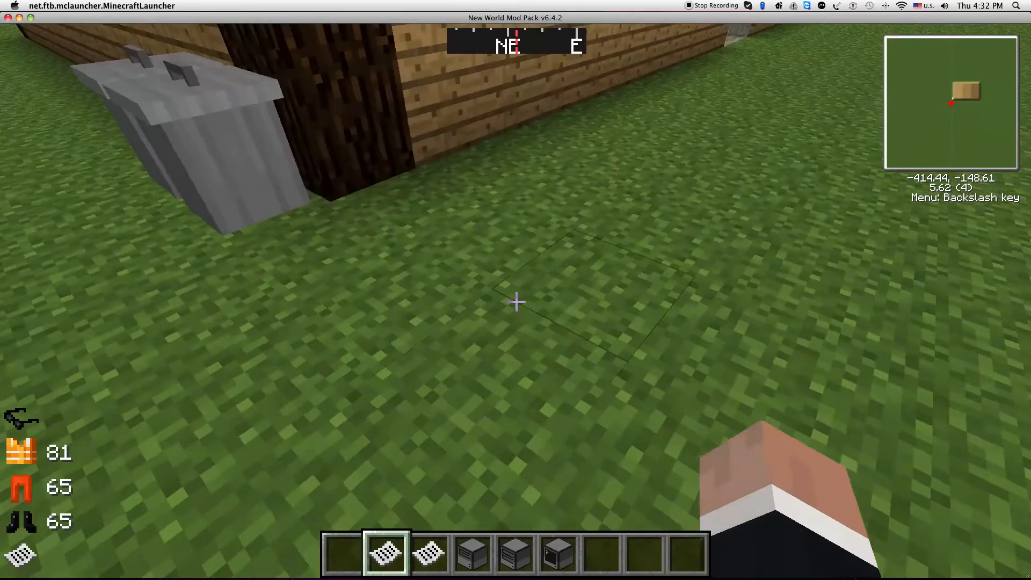
pyautogui.moveTo(516, 302)
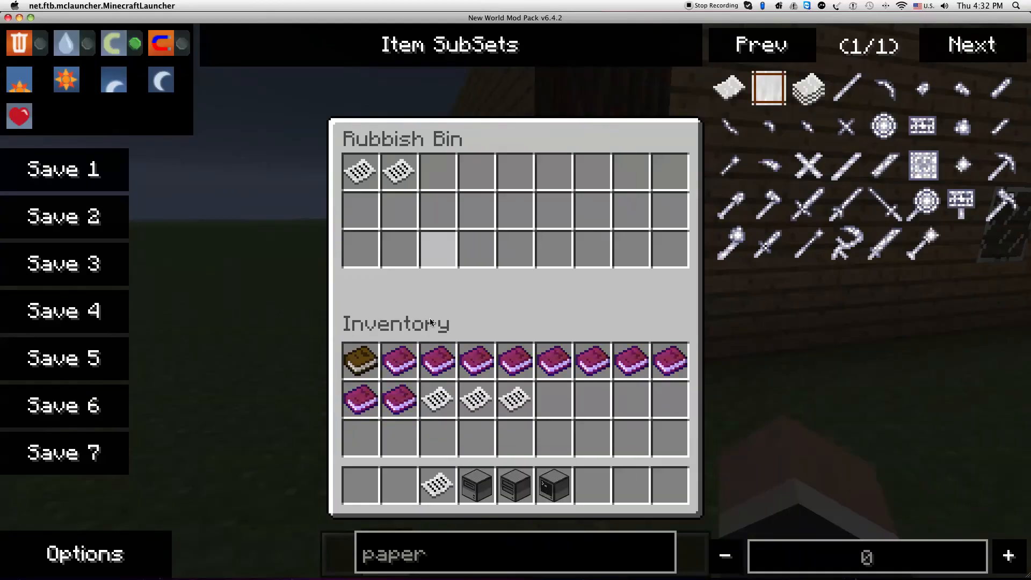
# Close the rubbish bin after discarding the pages, then close the disk drive view.
pyautogui.press('escape')
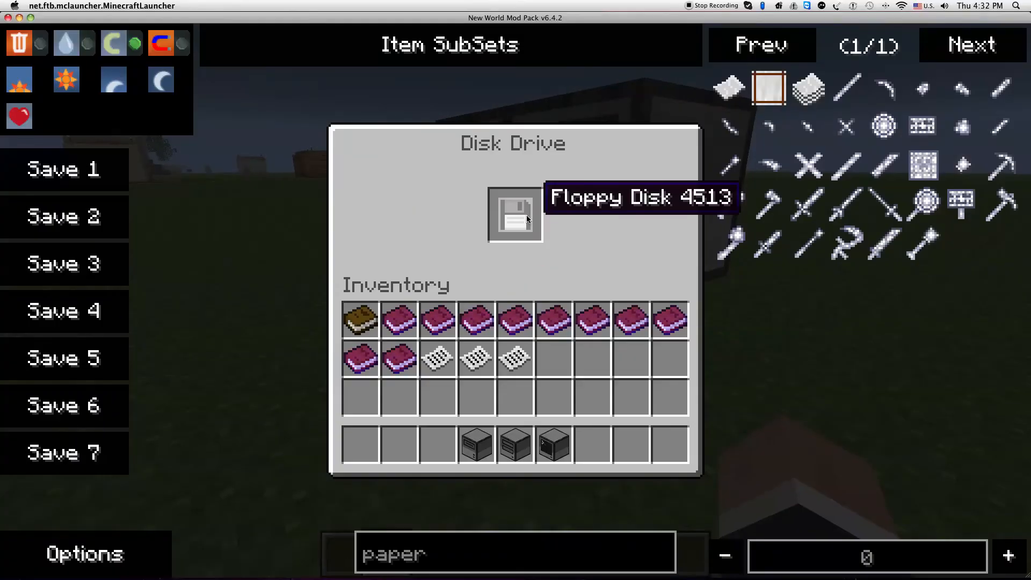
pyautogui.press('Escape')
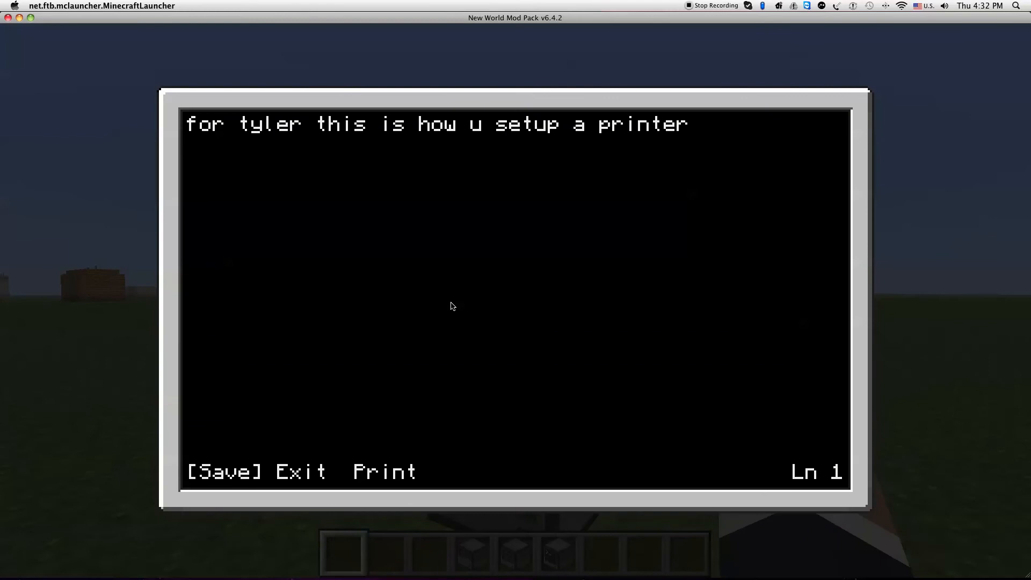
pyautogui.moveTo(450, 324)
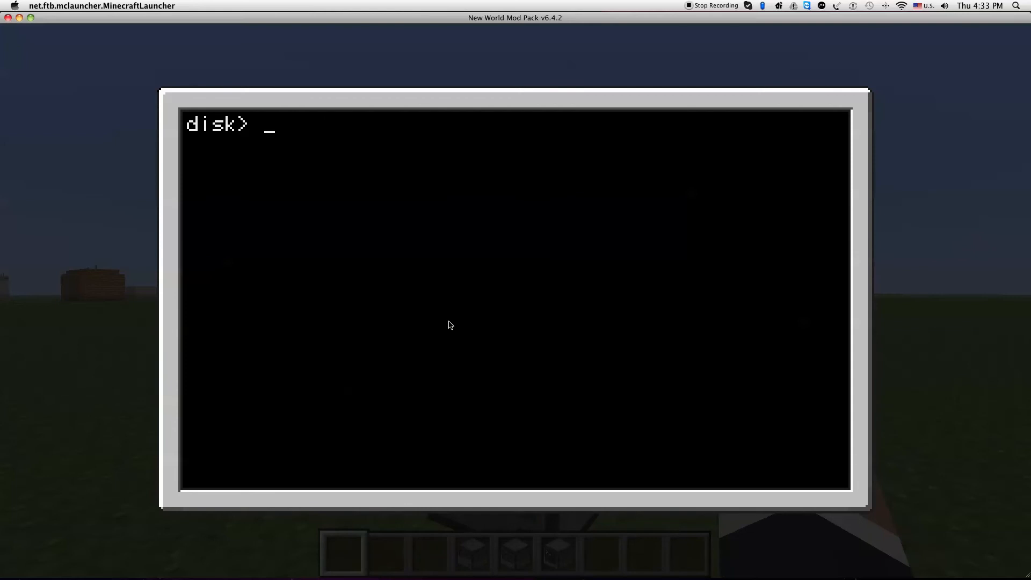
# Shut down the computer, then run cd disk and edit startup.
pyautogui.write('shutdo')
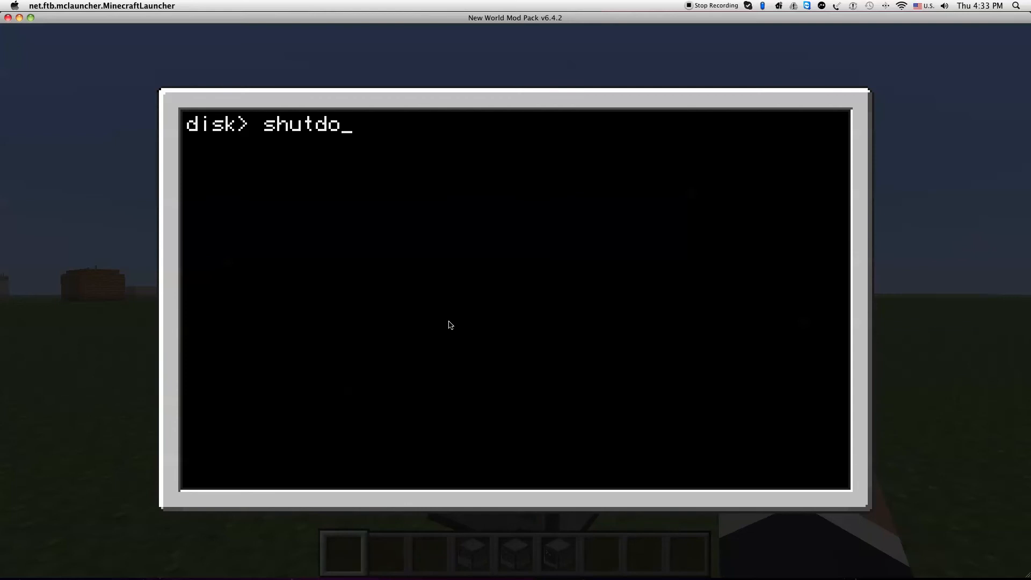
pyautogui.press('Return')
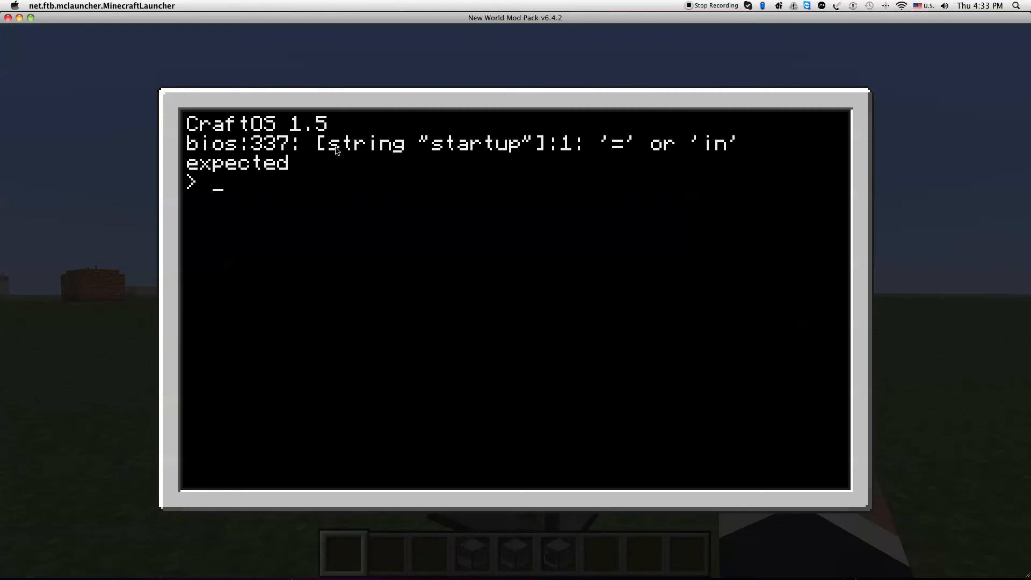
pyautogui.moveTo(589, 160)
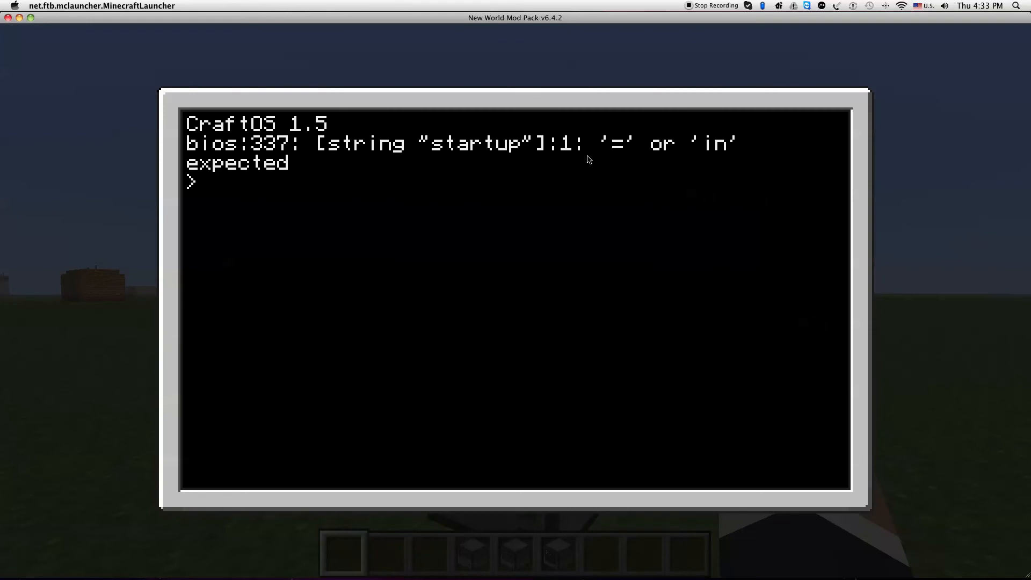
pyautogui.moveTo(277, 163)
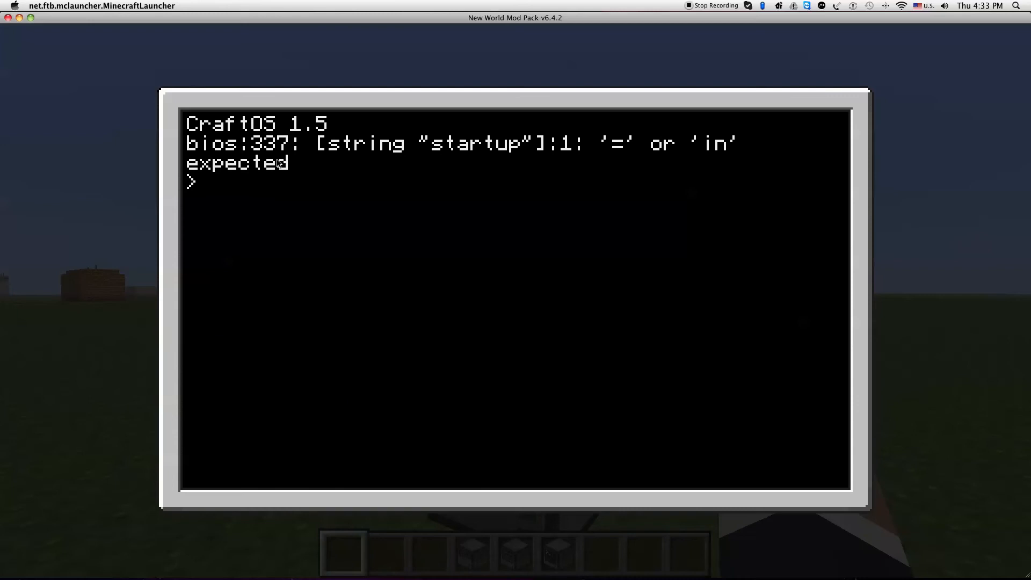
pyautogui.write('cd disk')
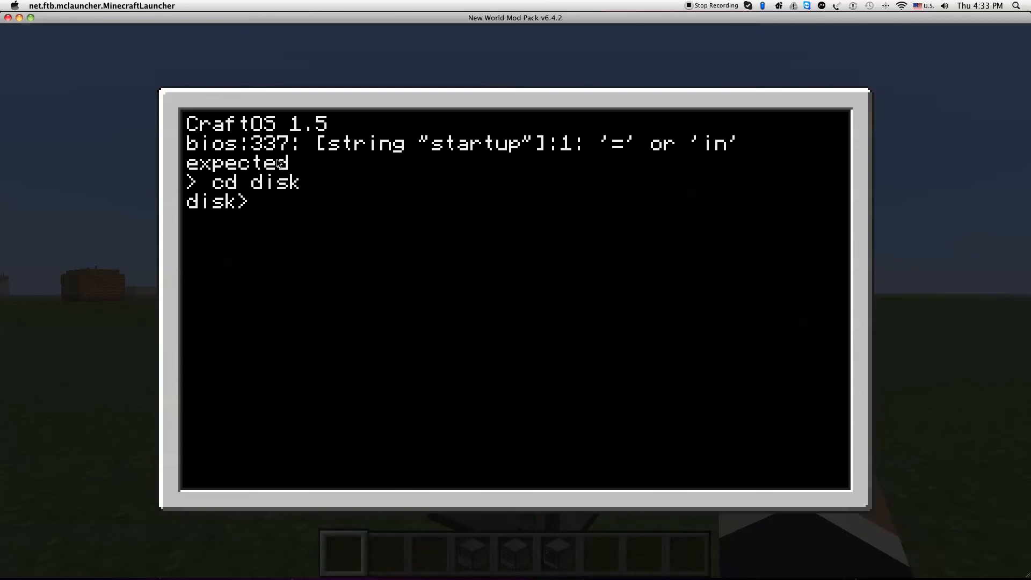
pyautogui.write('edit s')
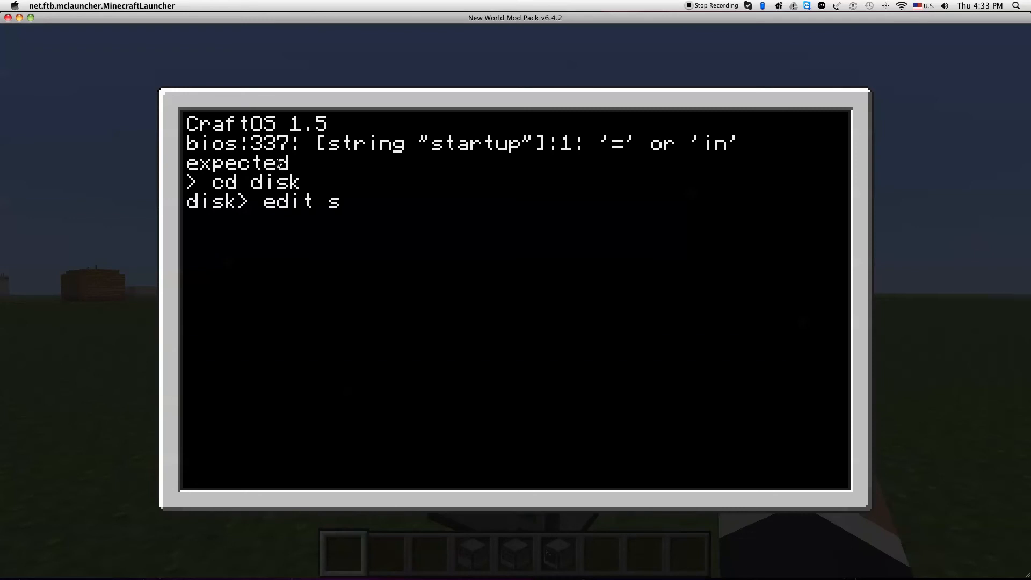
pyautogui.write('tartu')
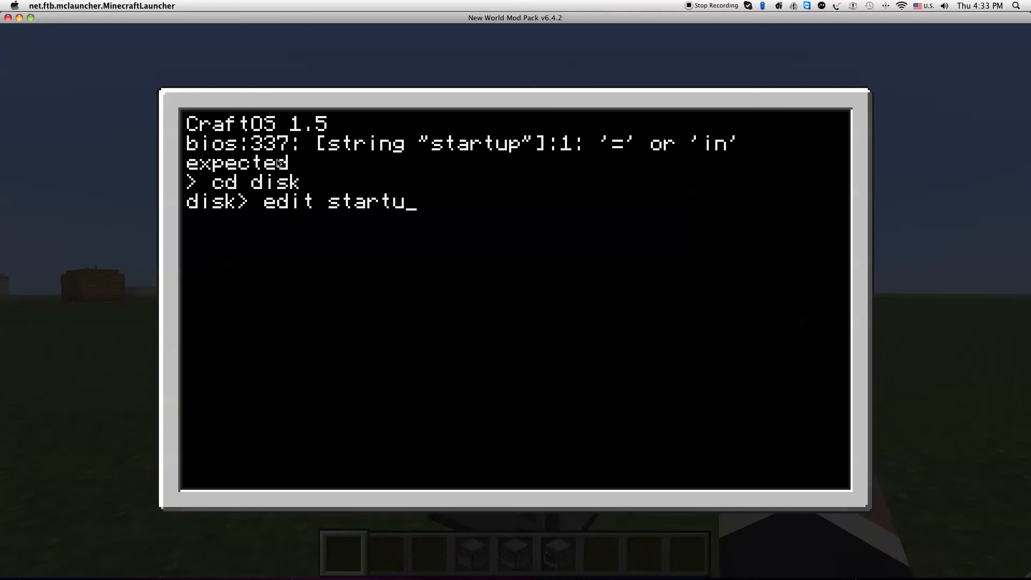
pyautogui.press('Return')
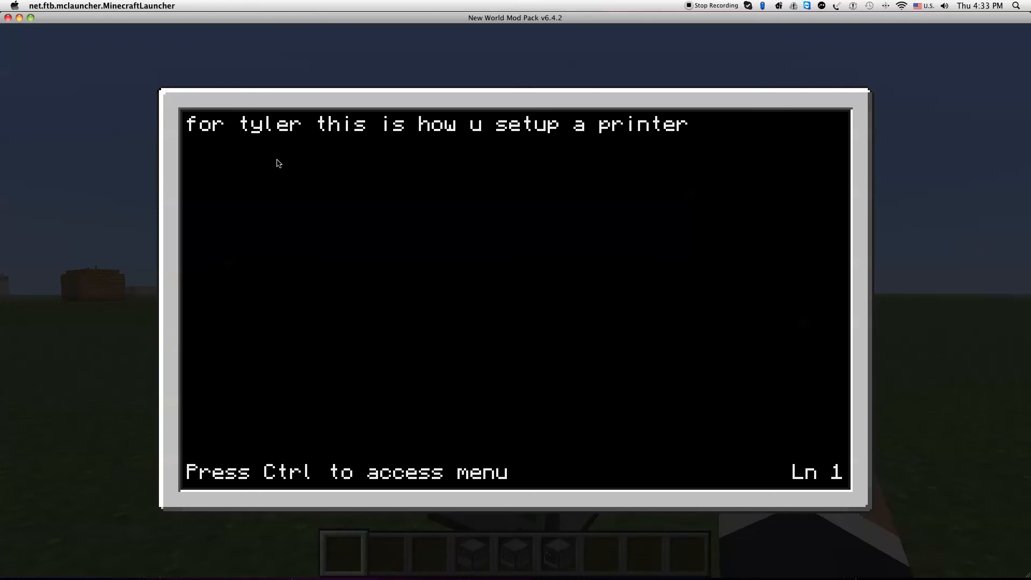
pyautogui.moveTo(586, 255)
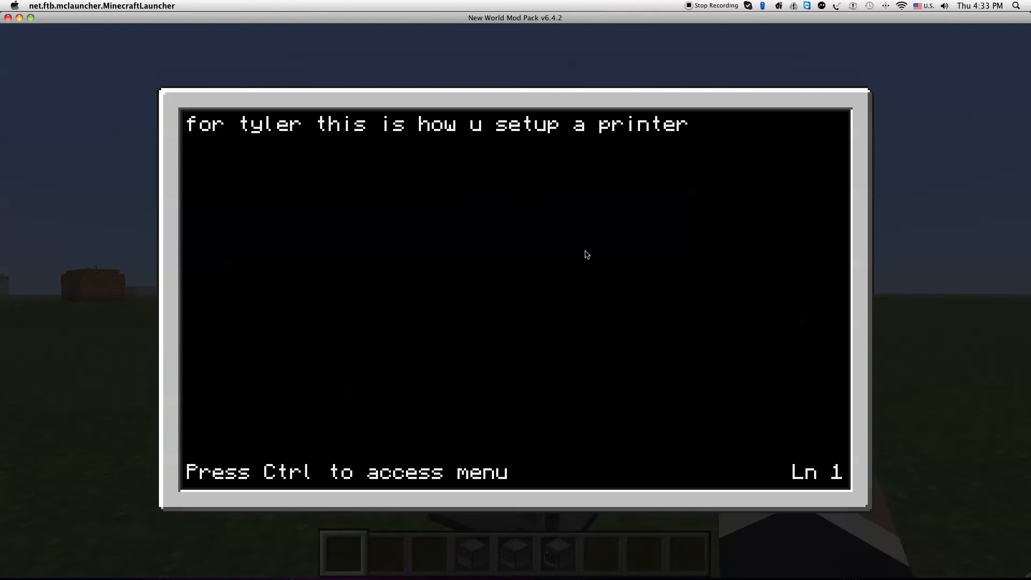
pyautogui.moveTo(460, 159)
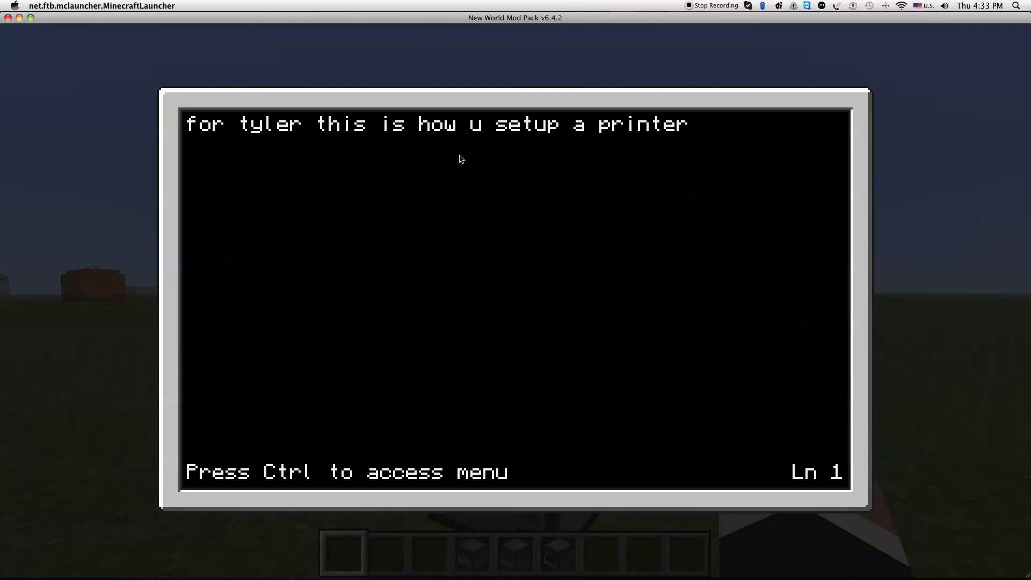
pyautogui.press('Escape')
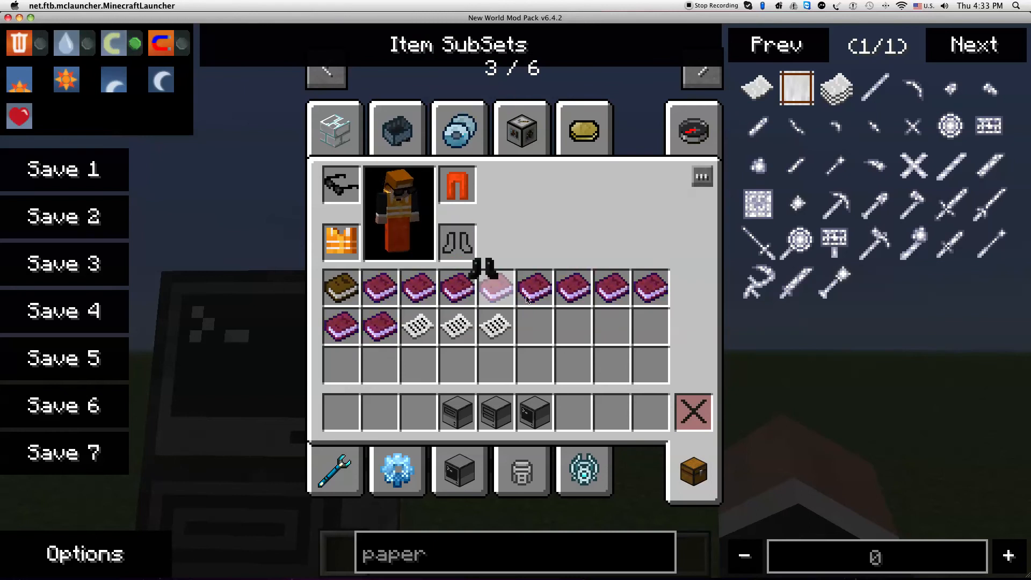
pyautogui.moveTo(457, 243)
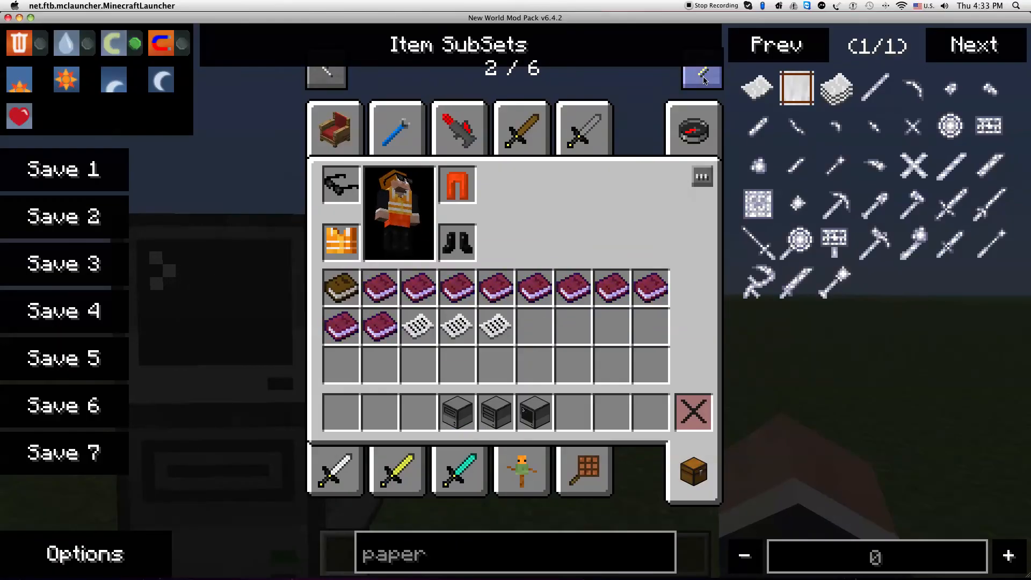
# Page forward through the creative tabs and show the Traincraft item group.
pyautogui.click(702, 74)
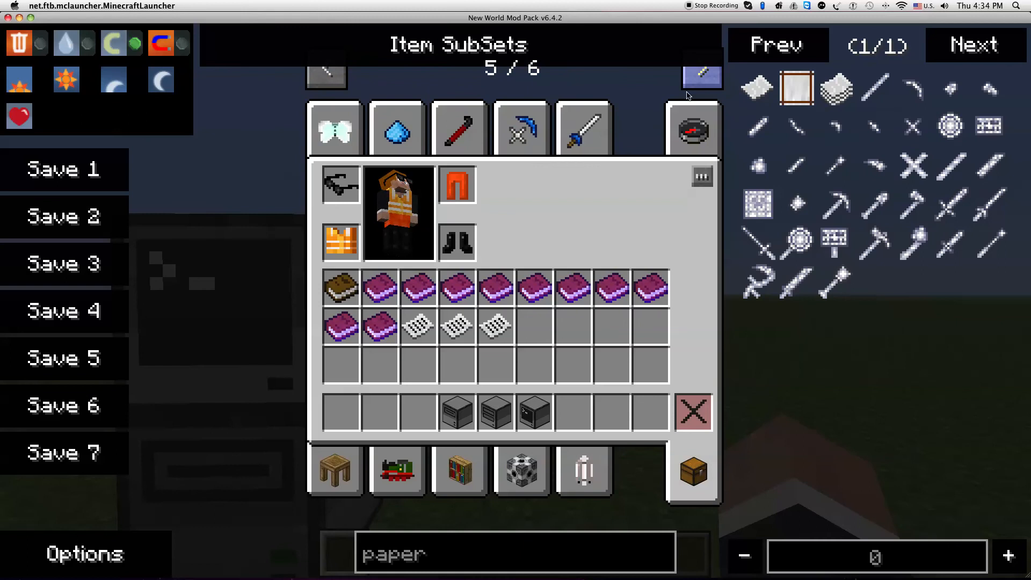
pyautogui.click(396, 469)
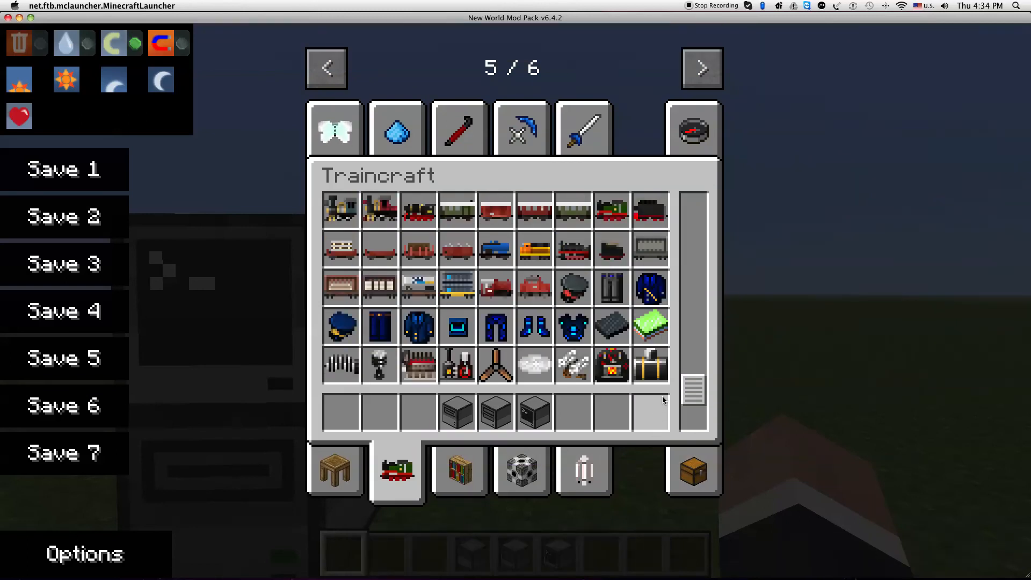
# Scroll the Traincraft list past machines, the Small Steam Locomotive, rail cars and uniforms.
pyautogui.scroll(3)
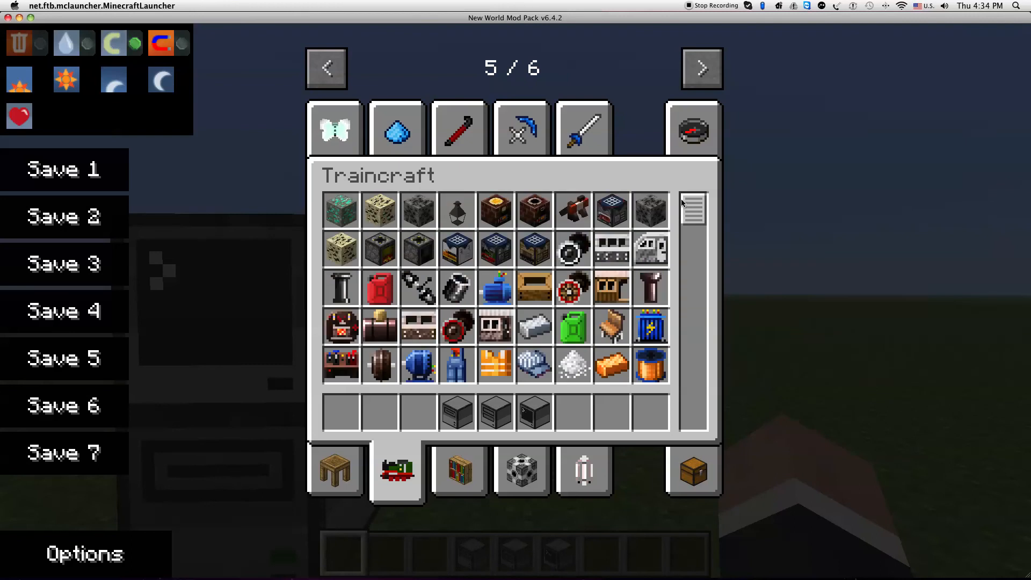
pyautogui.scroll(-3)
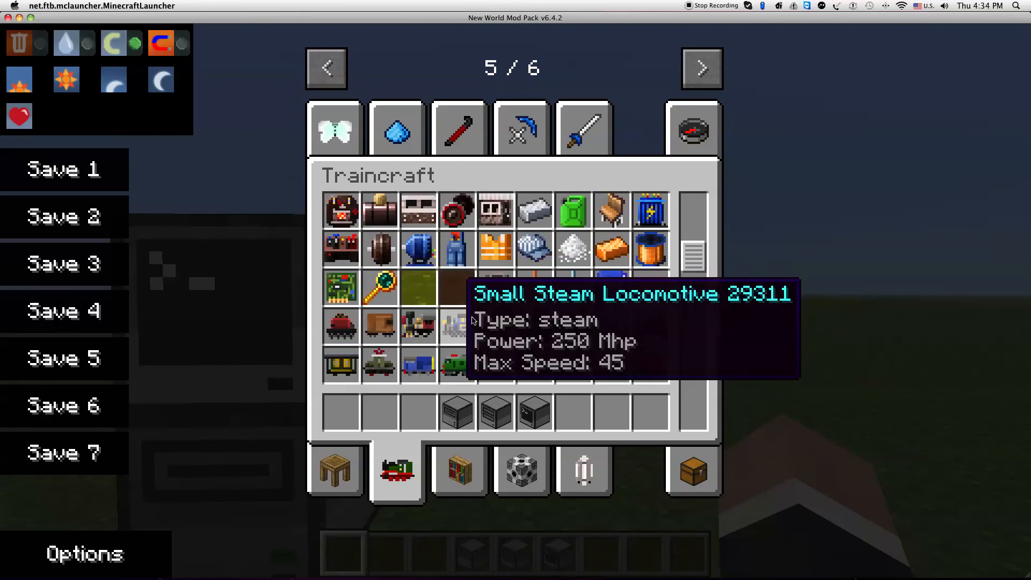
pyautogui.moveTo(535, 289)
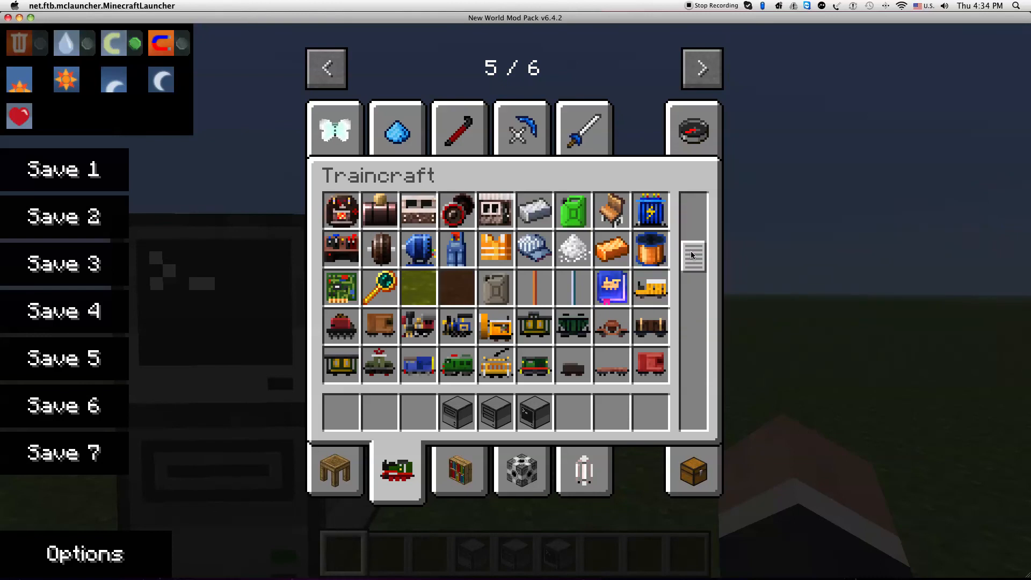
pyautogui.scroll(-3)
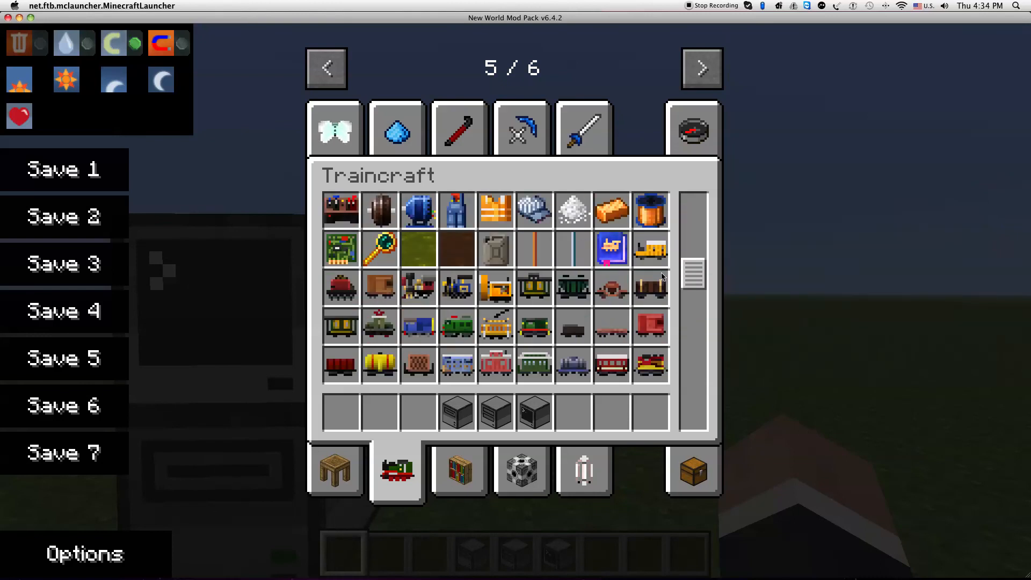
pyautogui.moveTo(457, 253)
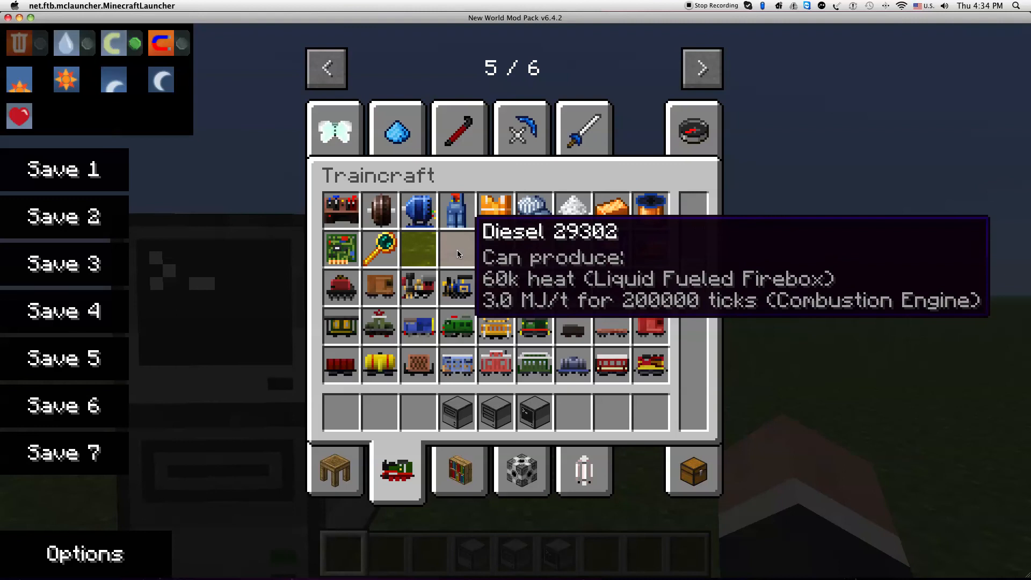
pyautogui.scroll(-3)
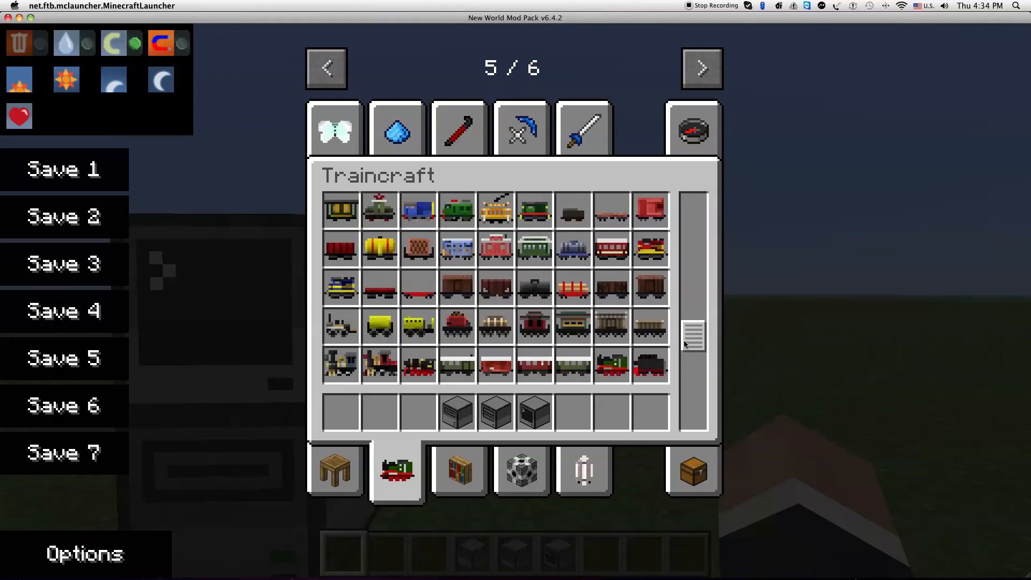
pyautogui.scroll(-3)
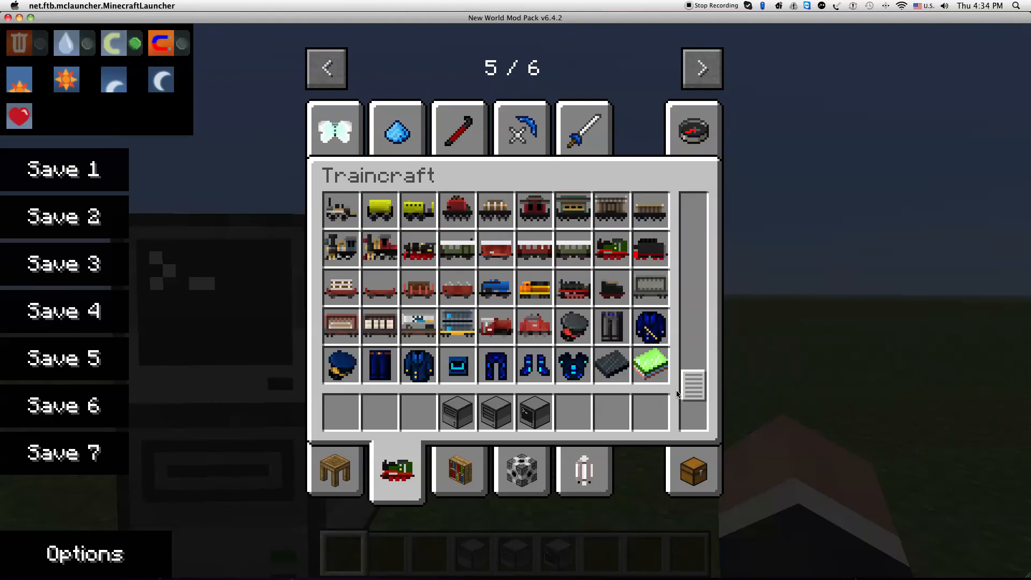
pyautogui.moveTo(572, 327)
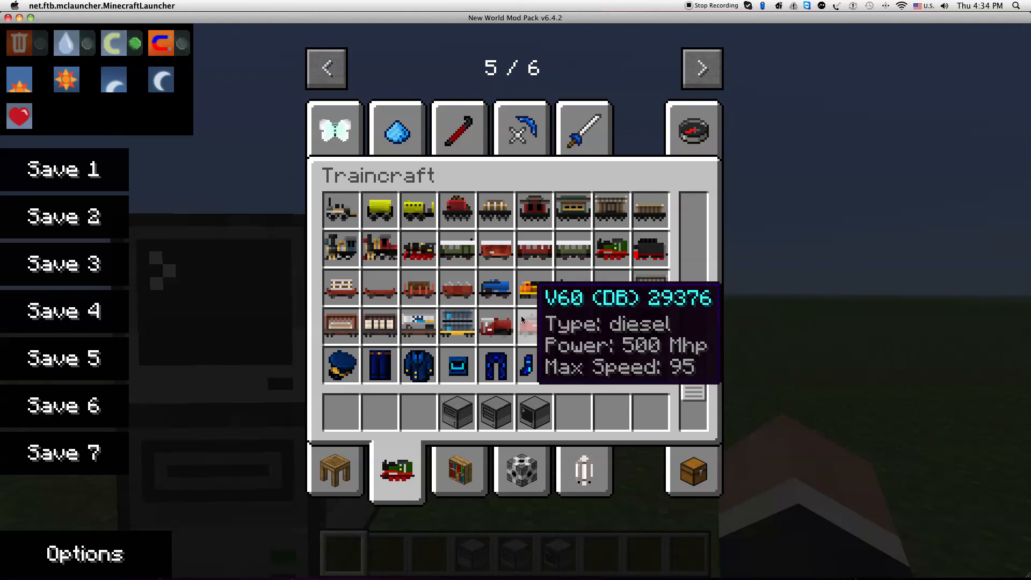
pyautogui.moveTo(495, 286)
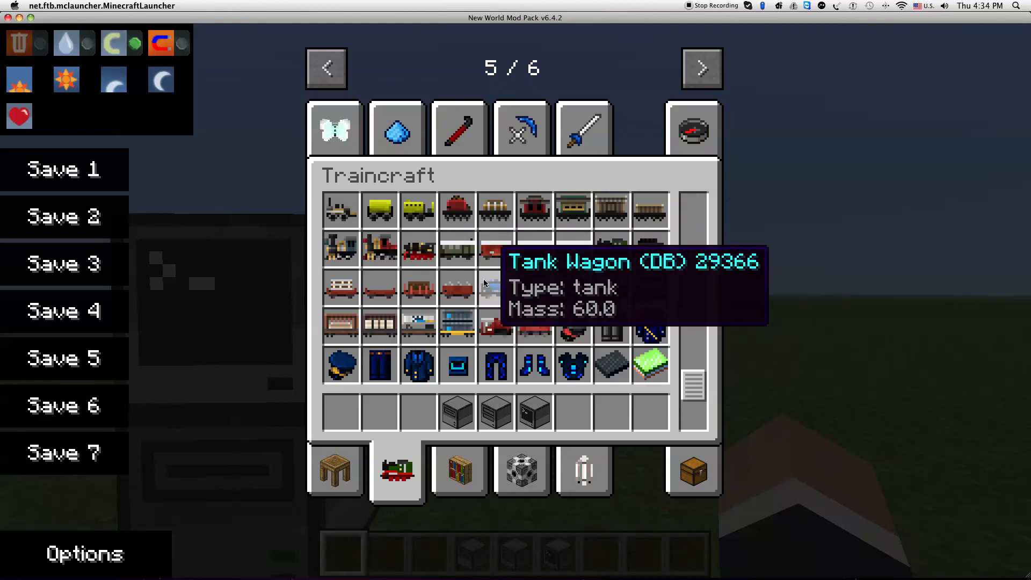
pyautogui.moveTo(574, 327)
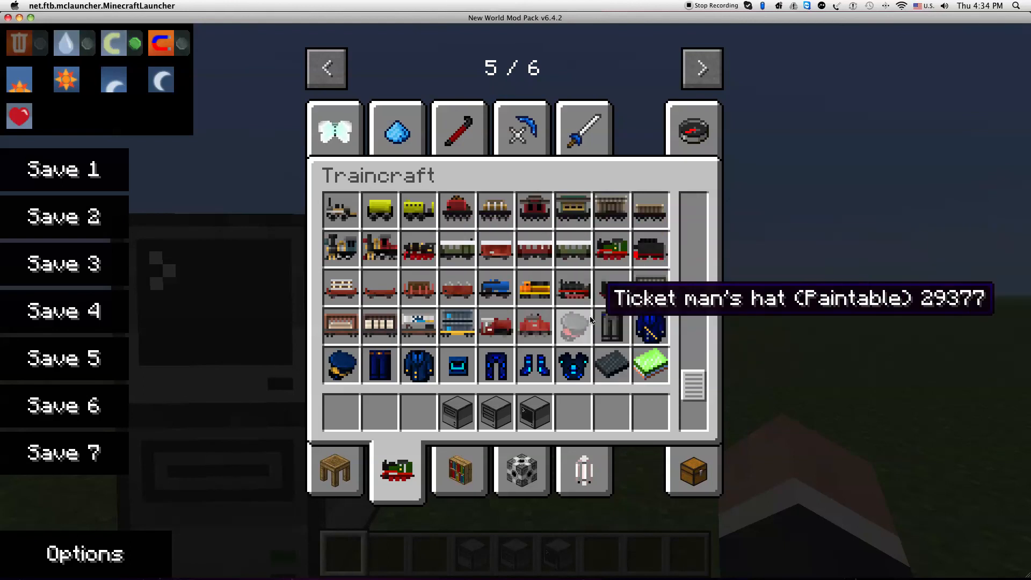
pyautogui.moveTo(611, 249)
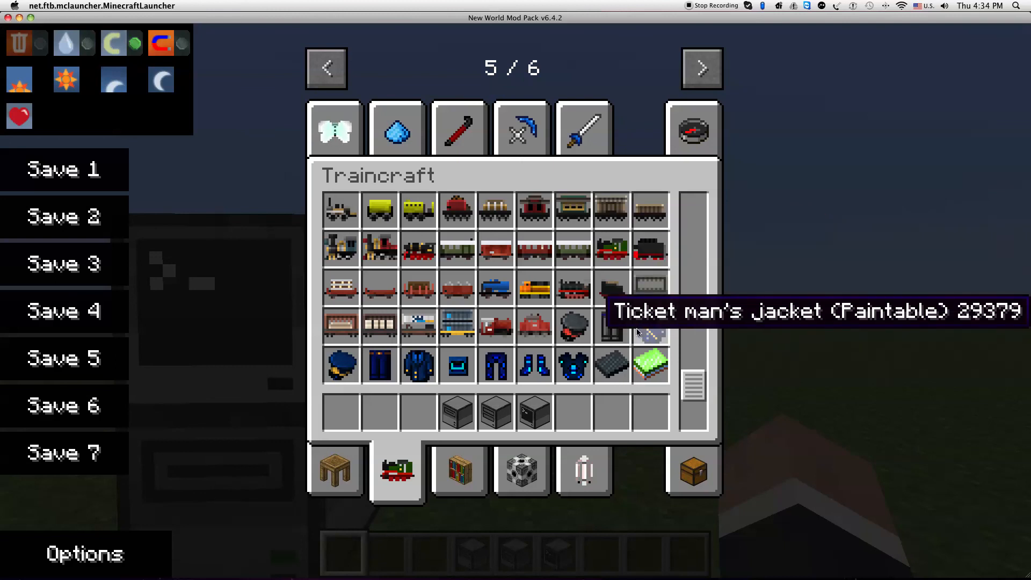
pyautogui.moveTo(457, 326)
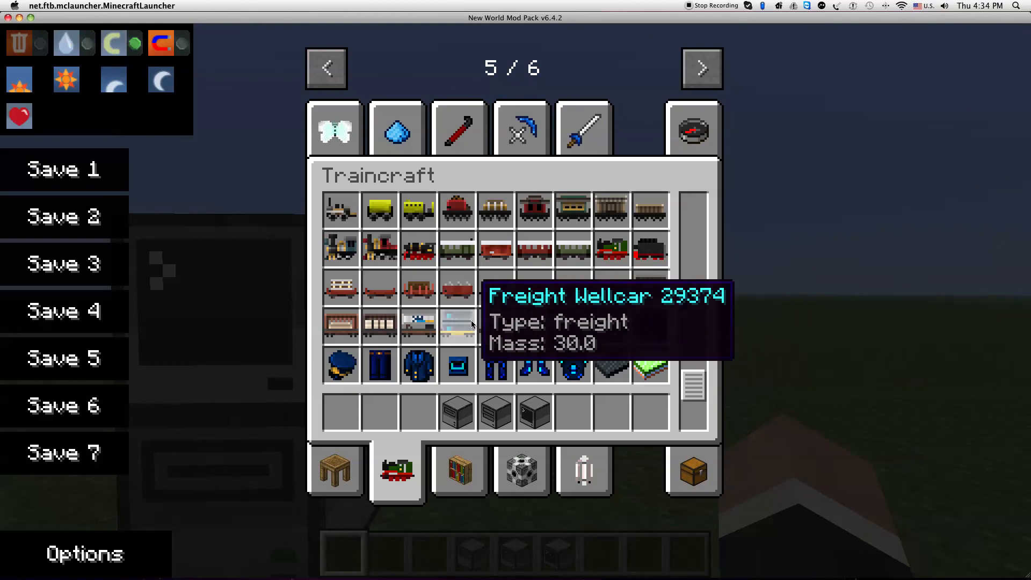
pyautogui.moveTo(418, 365)
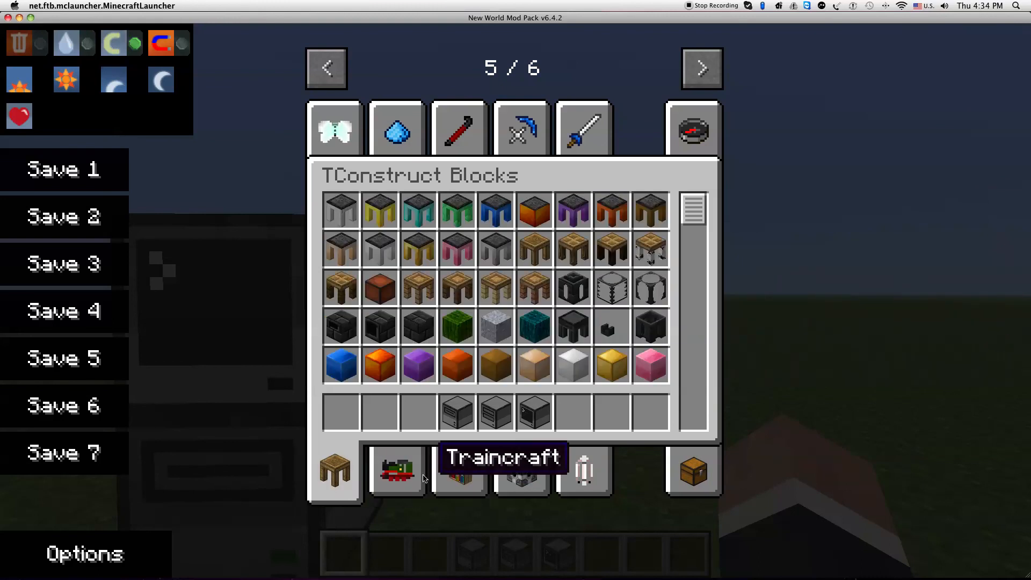
# Close the inventory and resume play three times, ending facing the wooden barn.
pyautogui.press('Escape')
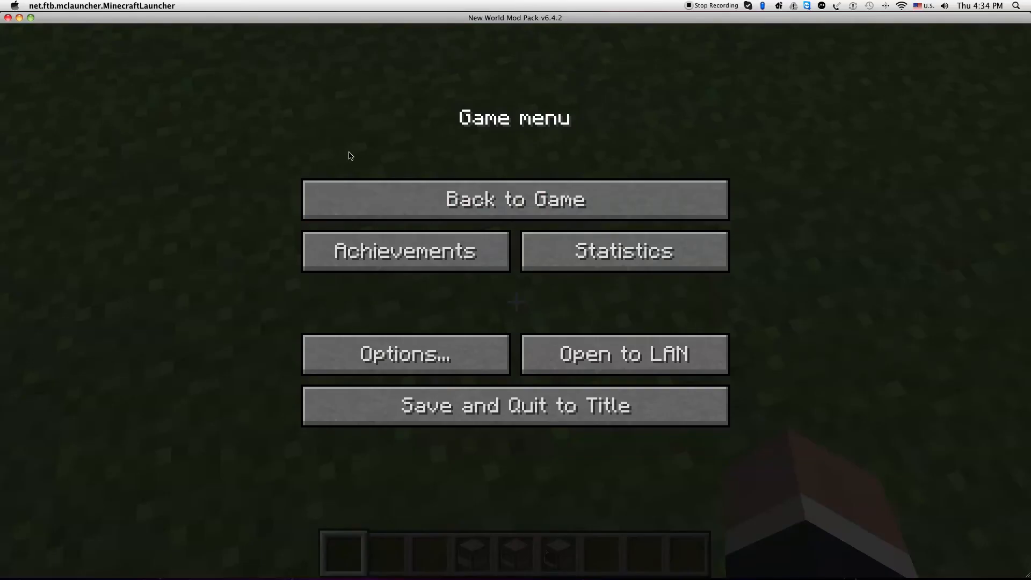
pyautogui.click(515, 199)
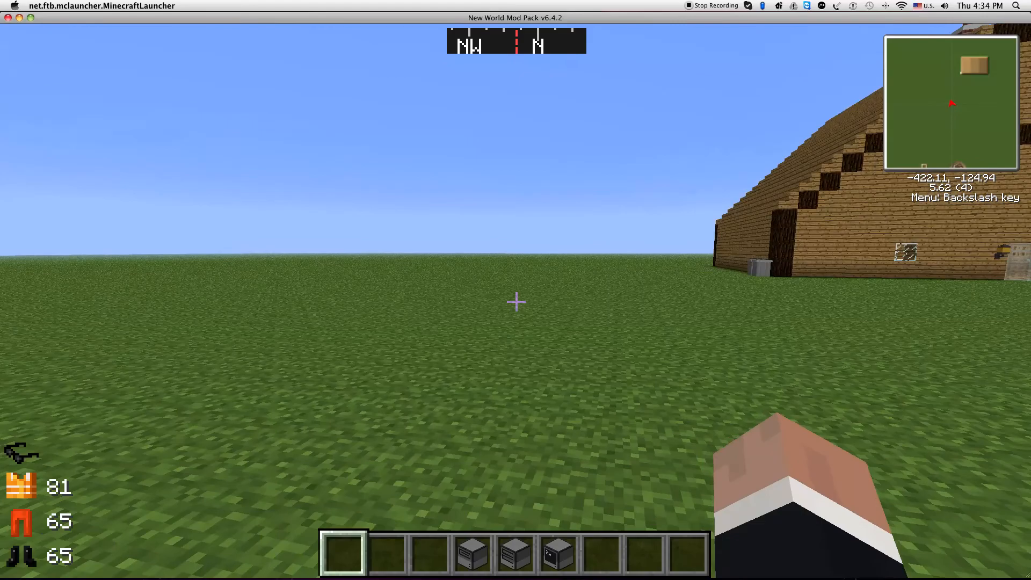
pyautogui.moveTo(515, 302)
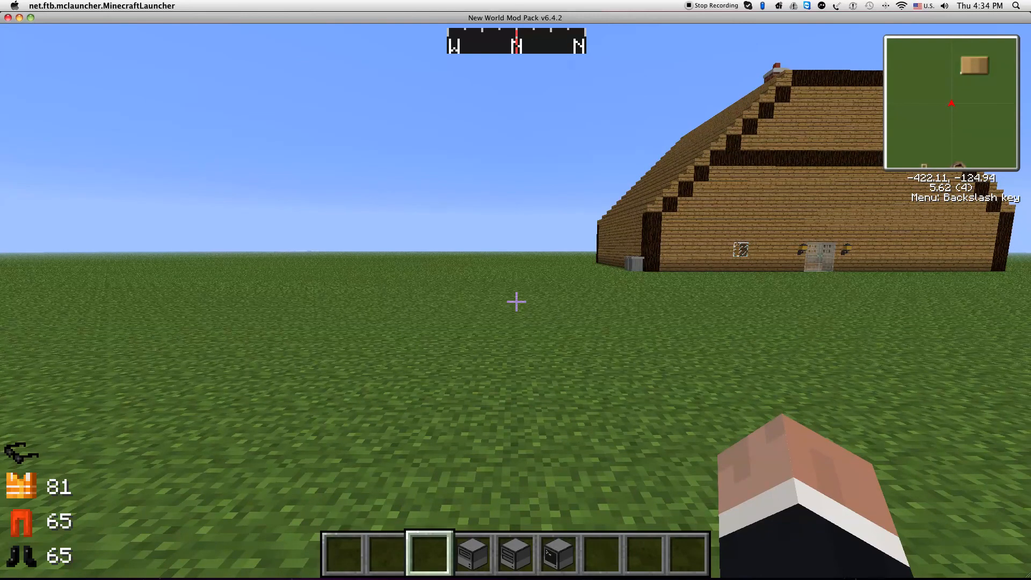
pyautogui.moveTo(516, 302)
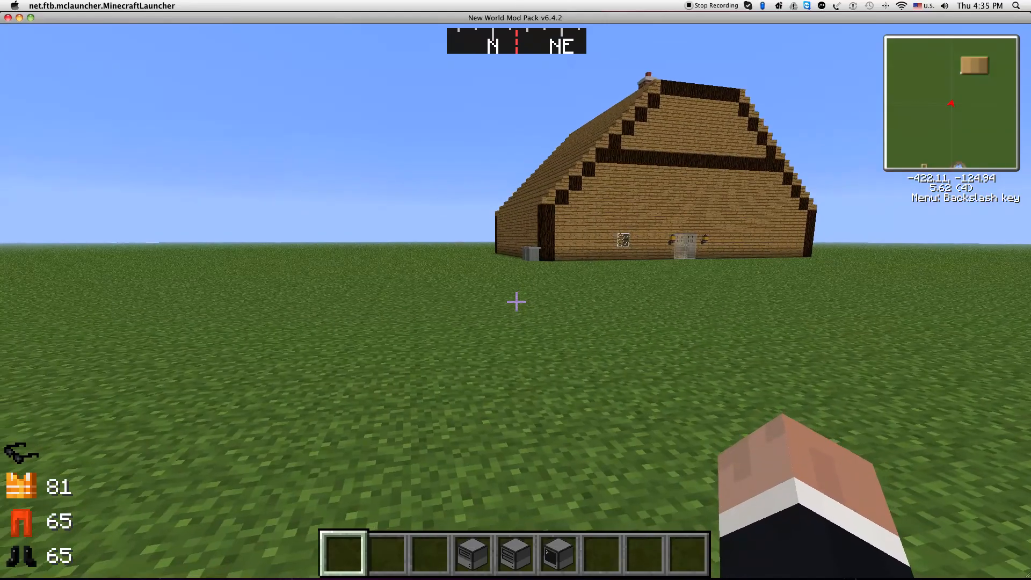
pyautogui.moveTo(515, 302)
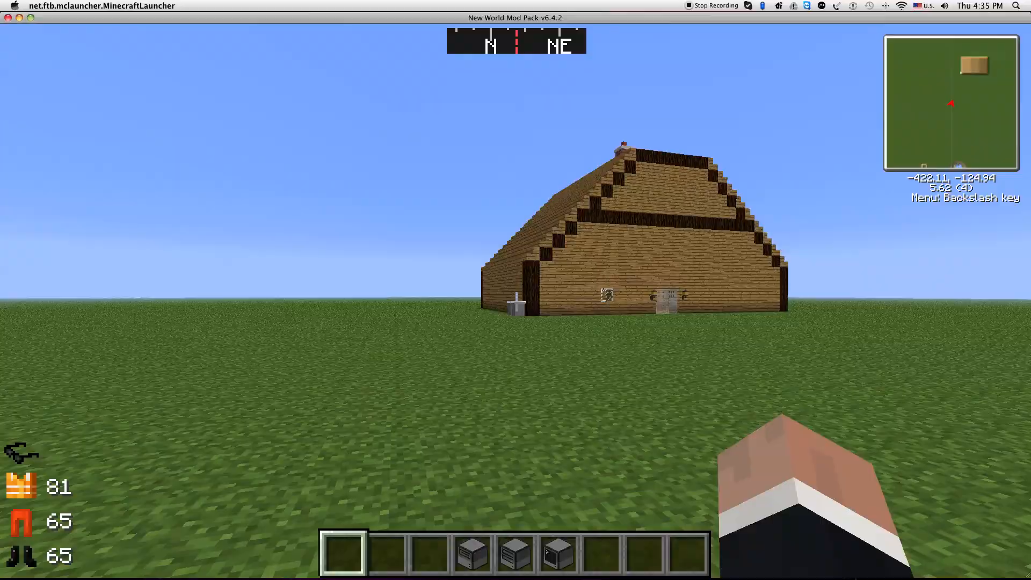
pyautogui.press('Escape')
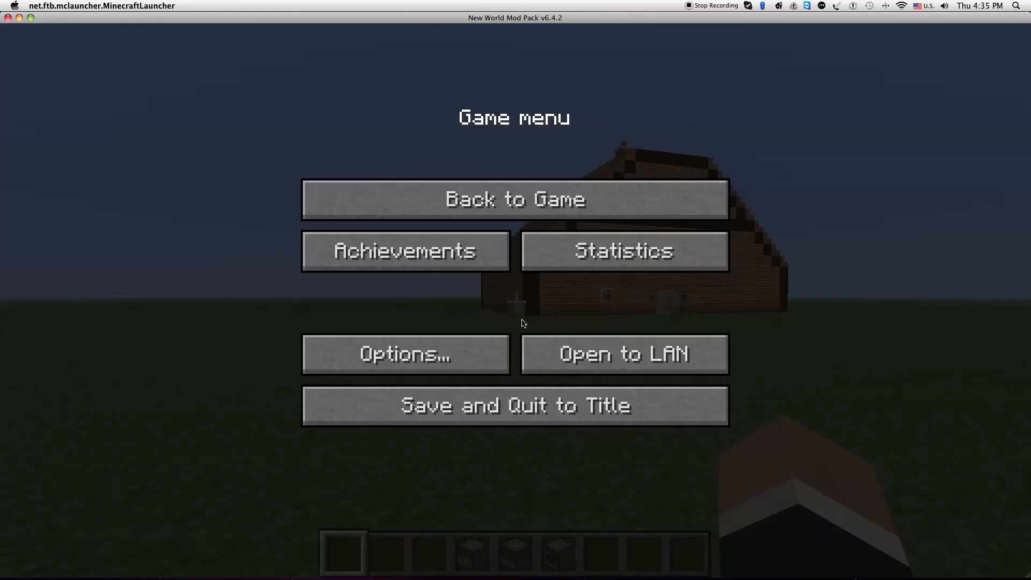
pyautogui.click(515, 199)
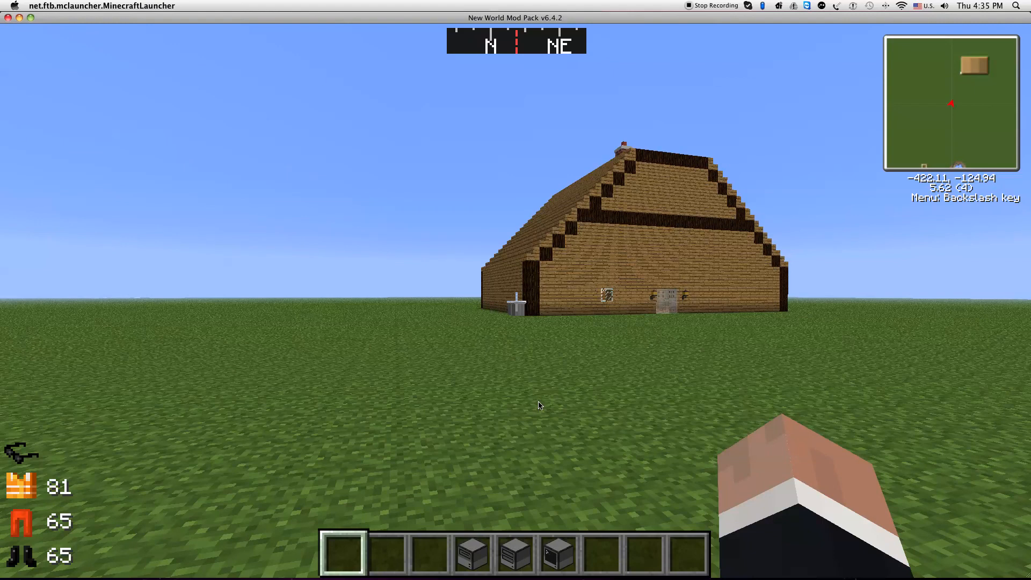
pyautogui.press('Escape')
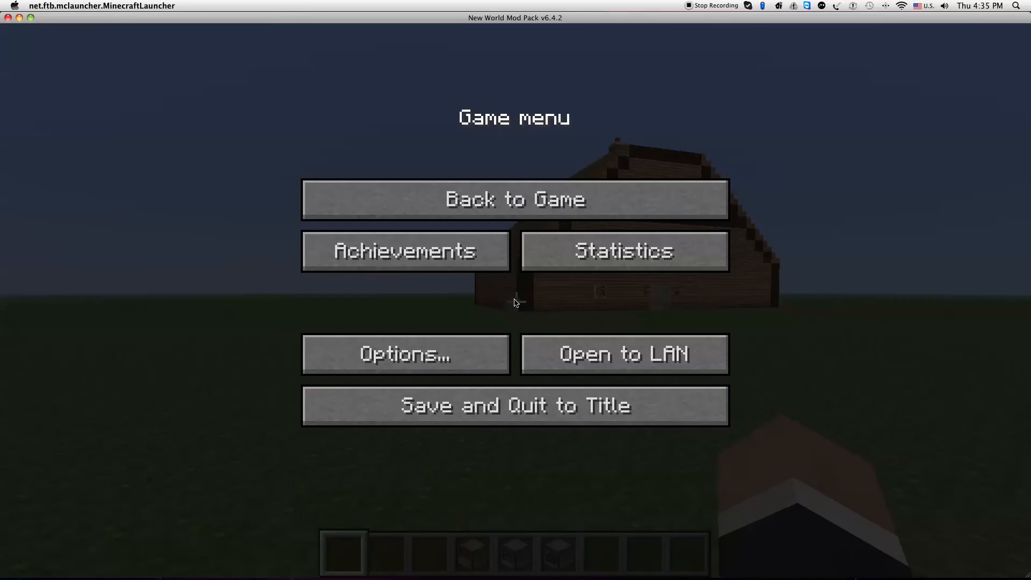
pyautogui.click(515, 198)
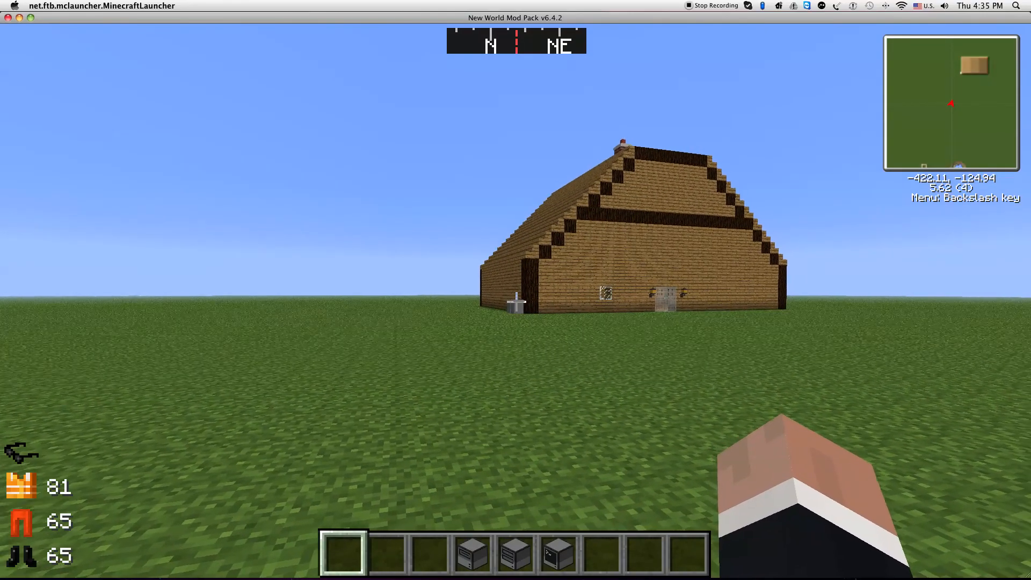
pyautogui.moveTo(516, 290)
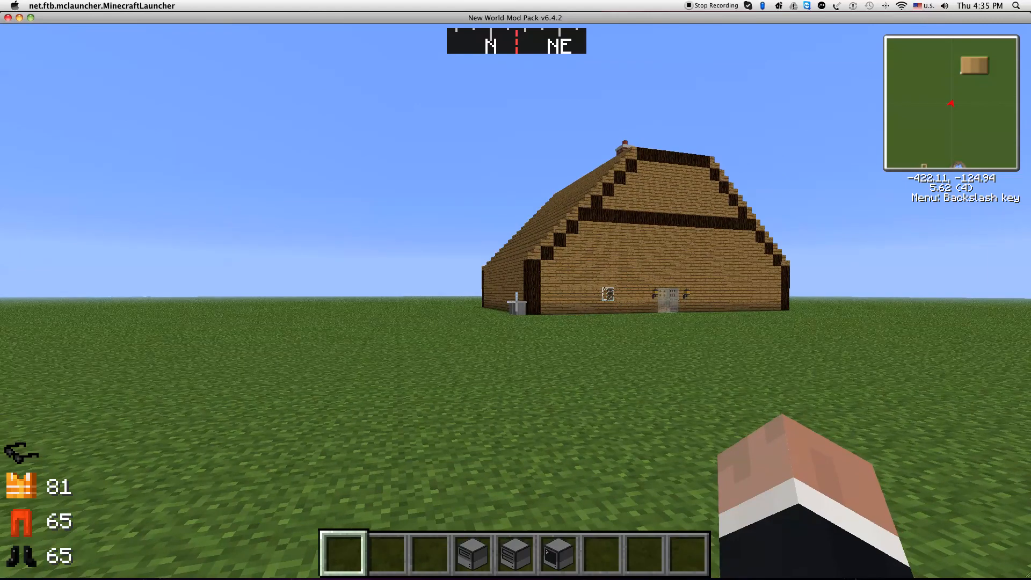